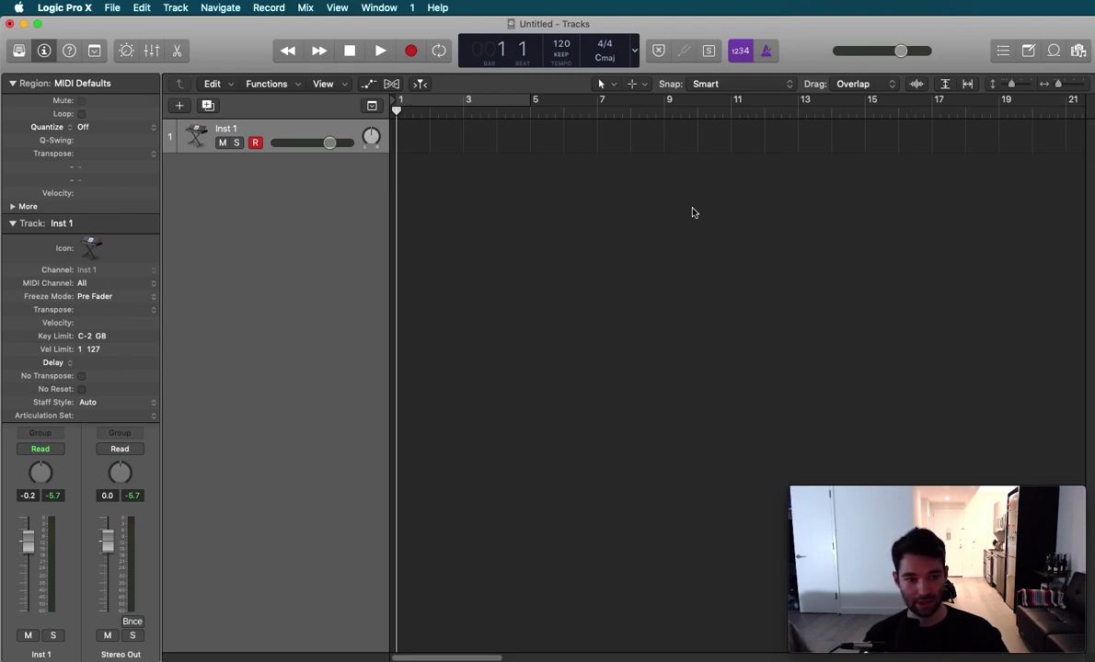
mouse_move(507, 379)
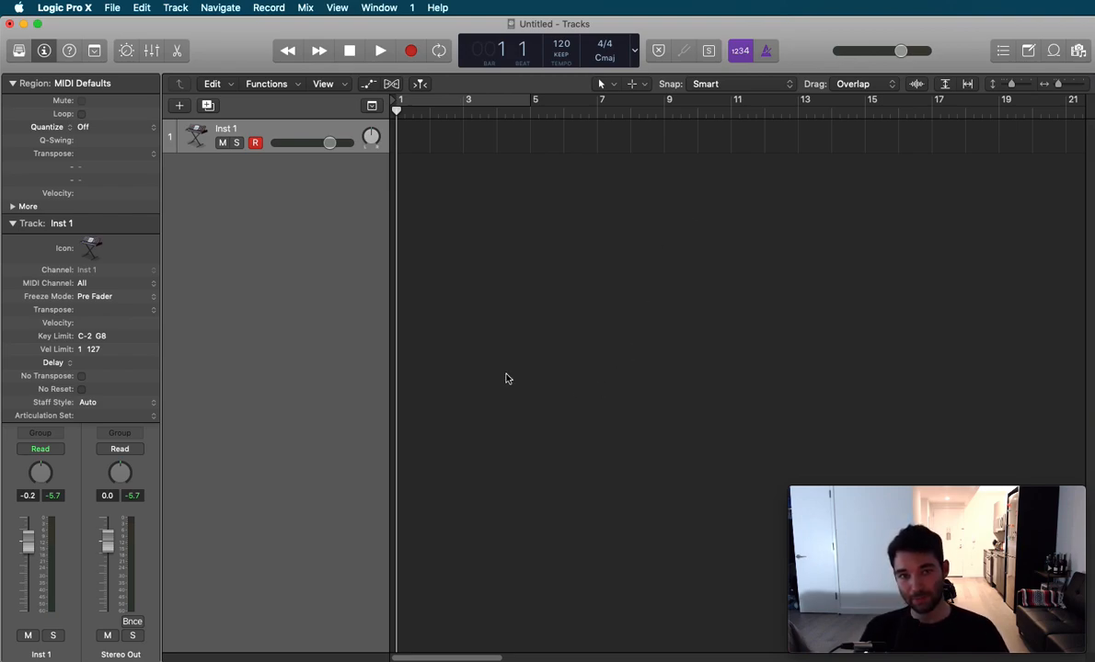
mouse_move(347, 358)
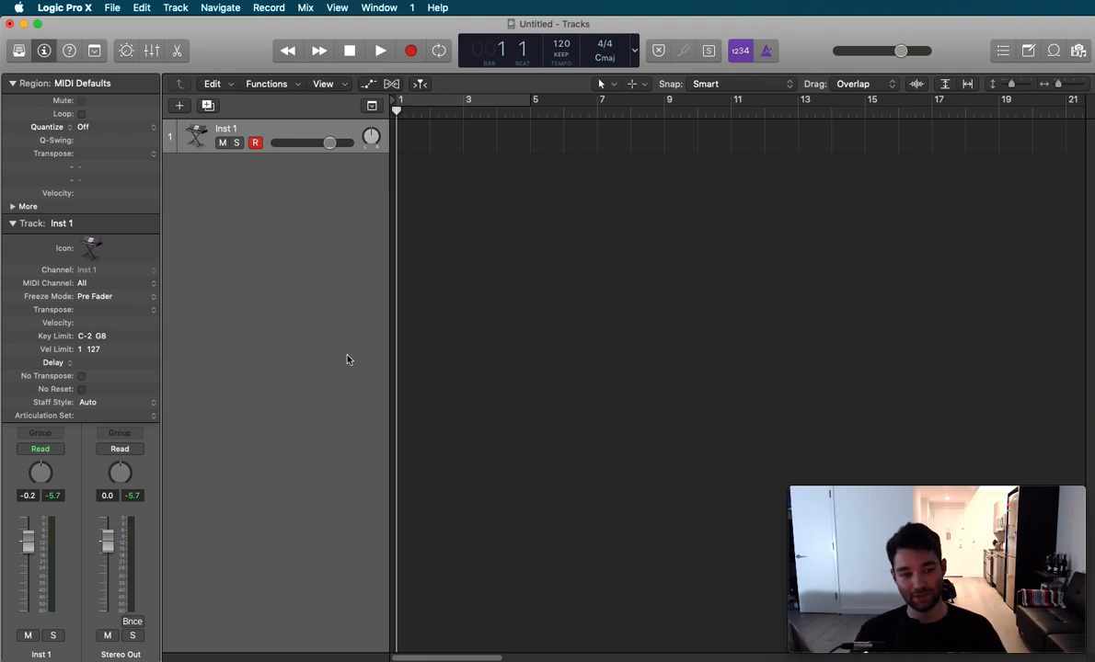
mouse_move(554, 335)
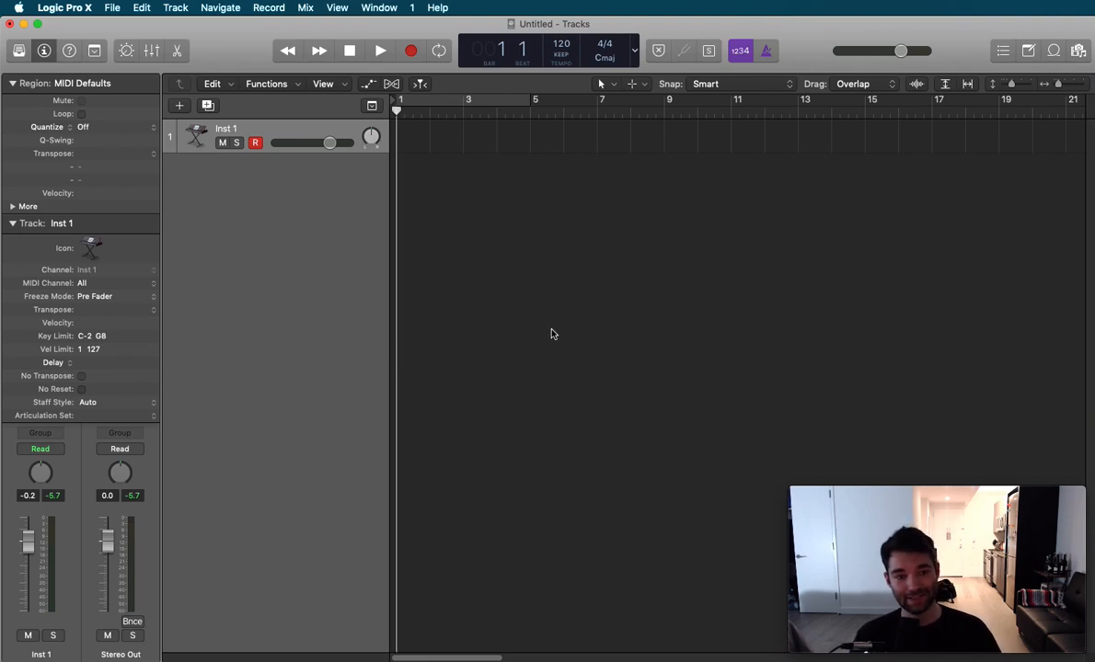
mouse_move(471, 103)
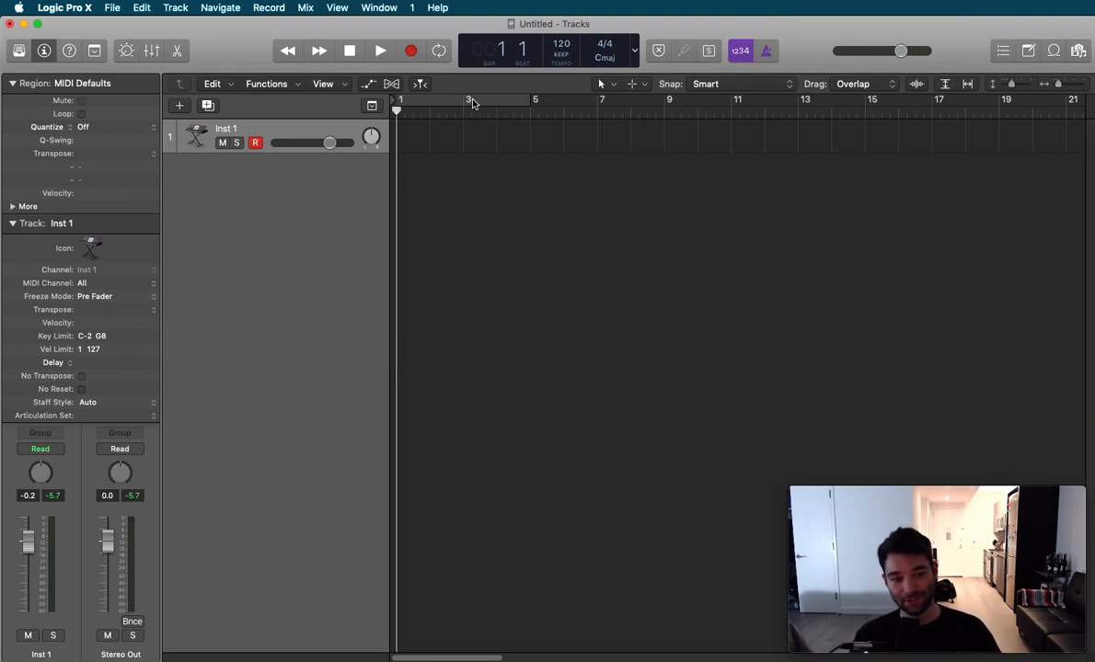
mouse_move(508, 103)
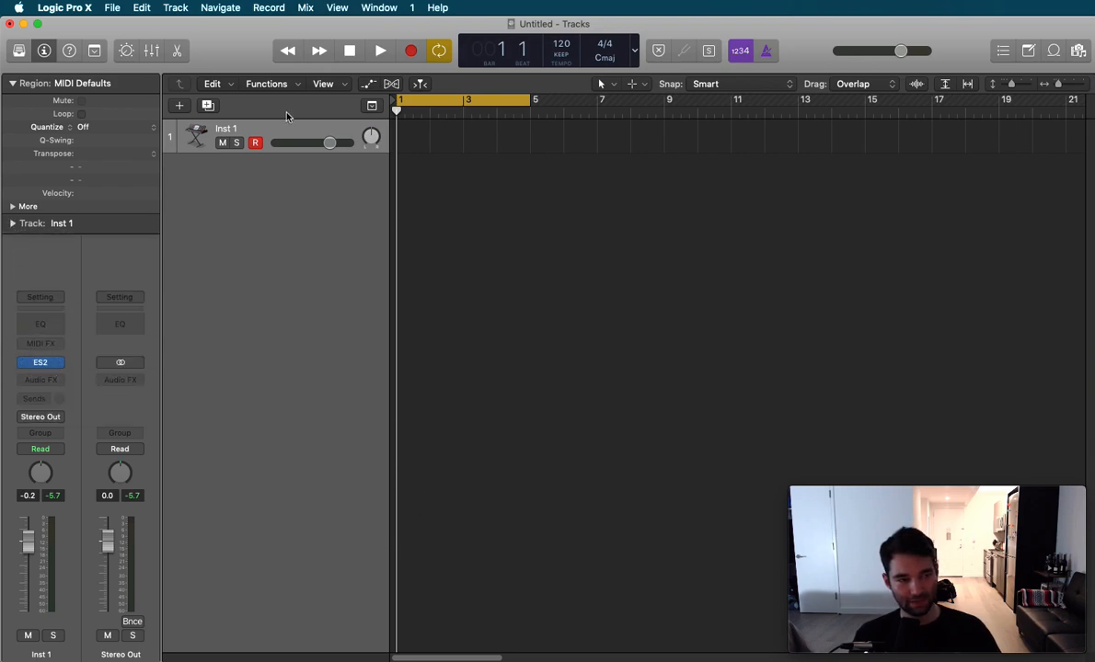
mouse_move(331, 339)
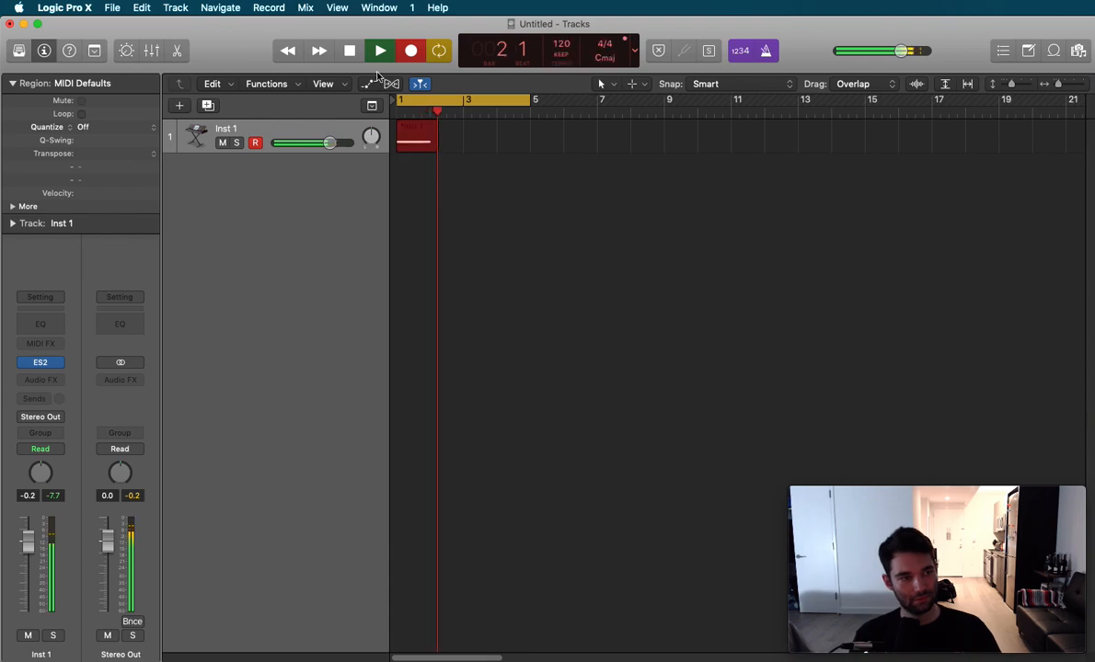
Stop the recording and trim the new Inst 1 MIDI region down to about one bar
click(379, 52)
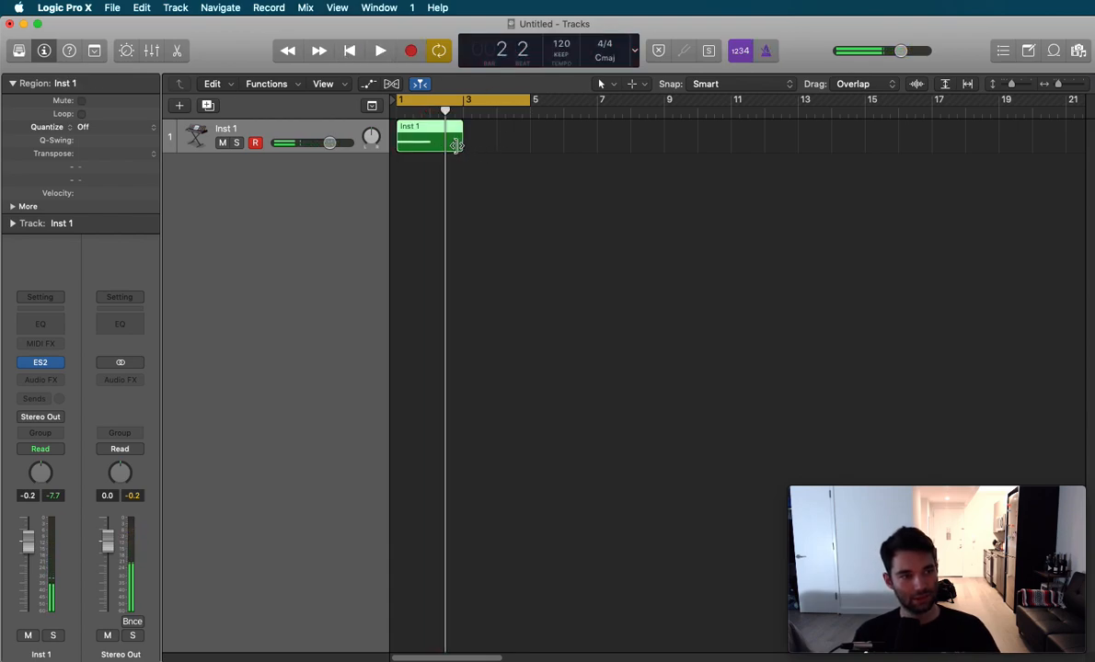
drag(456, 138, 439, 138)
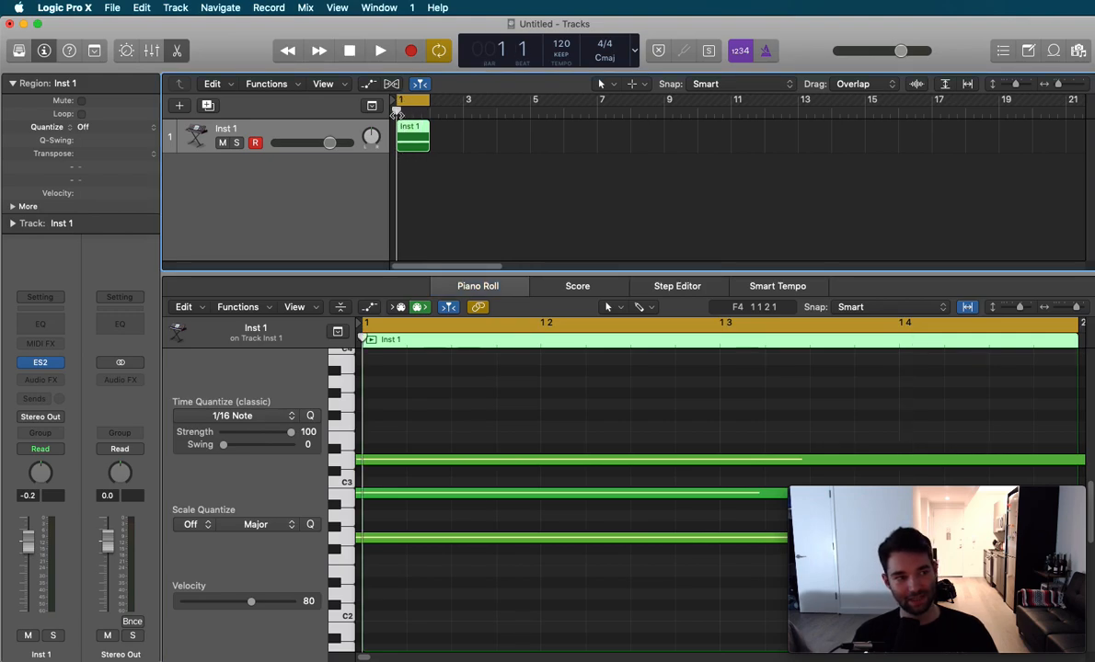
Select a note of the recorded Inst 1 region in the Piano Roll
click(379, 52)
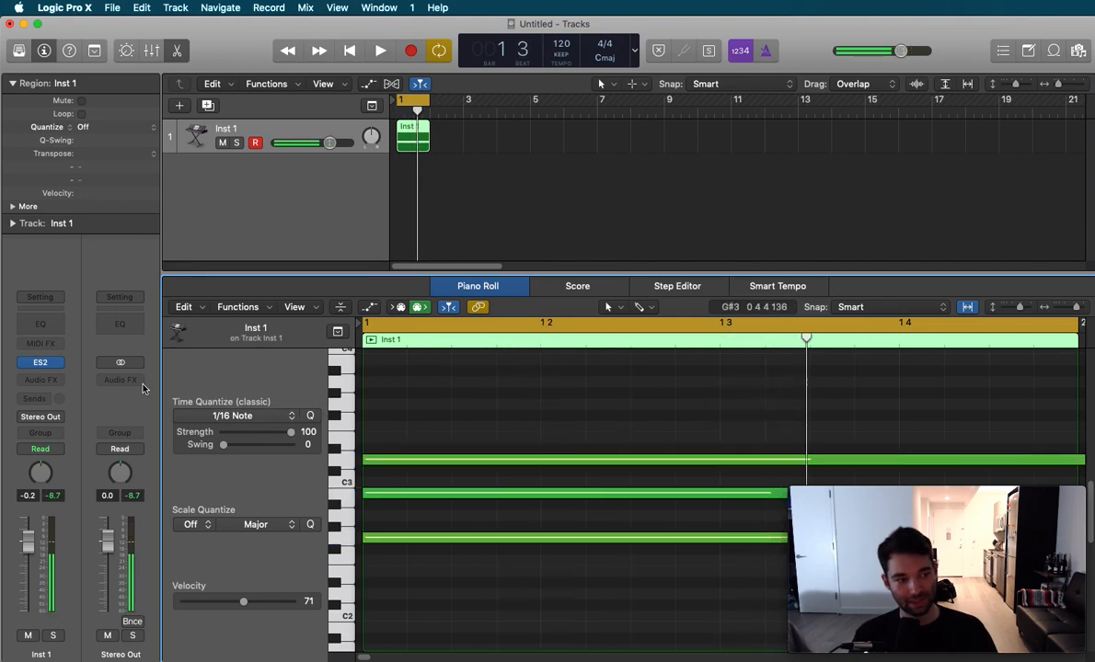
Insert a Dynamics > Limiter in the Inst 1 Audio FX slot after the ES2
click(120, 379)
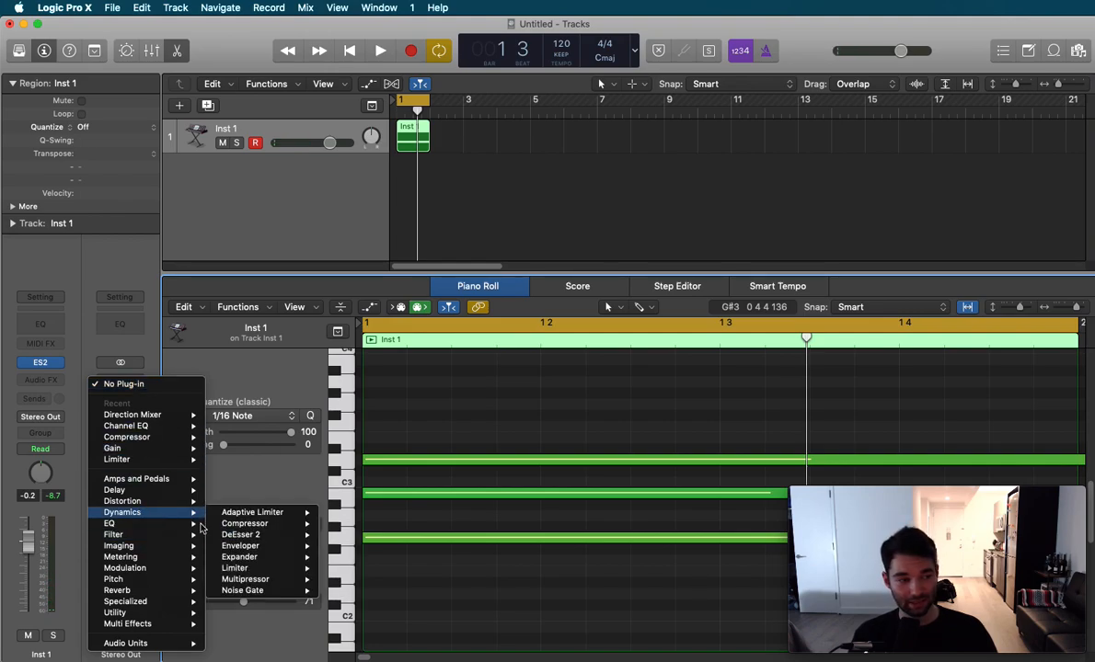
mouse_move(236, 567)
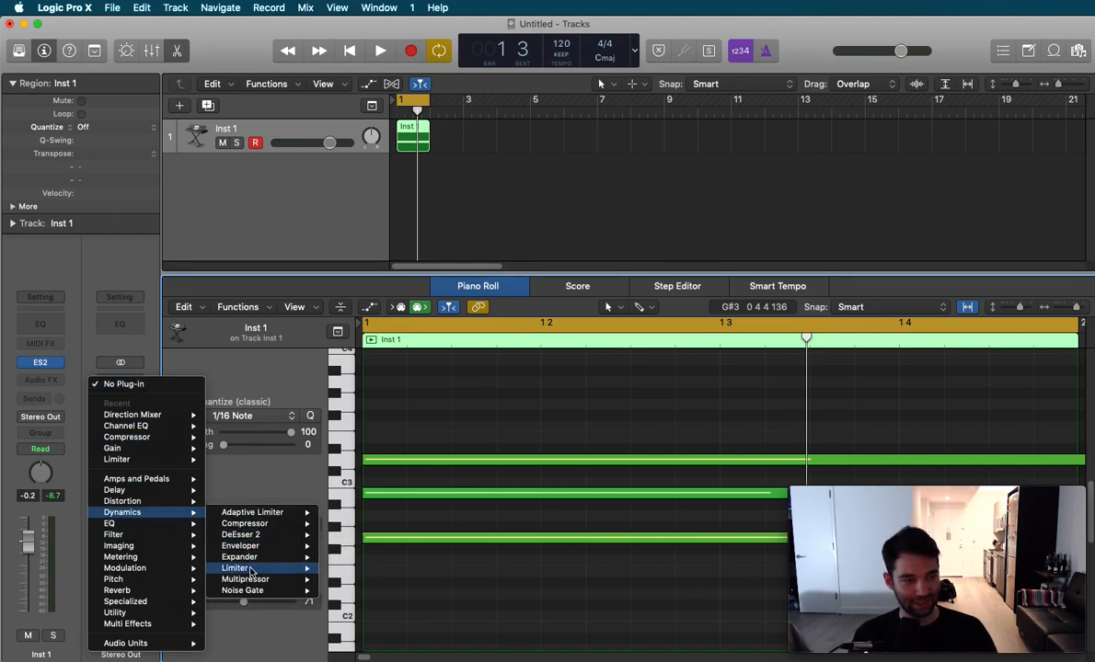
click(237, 563)
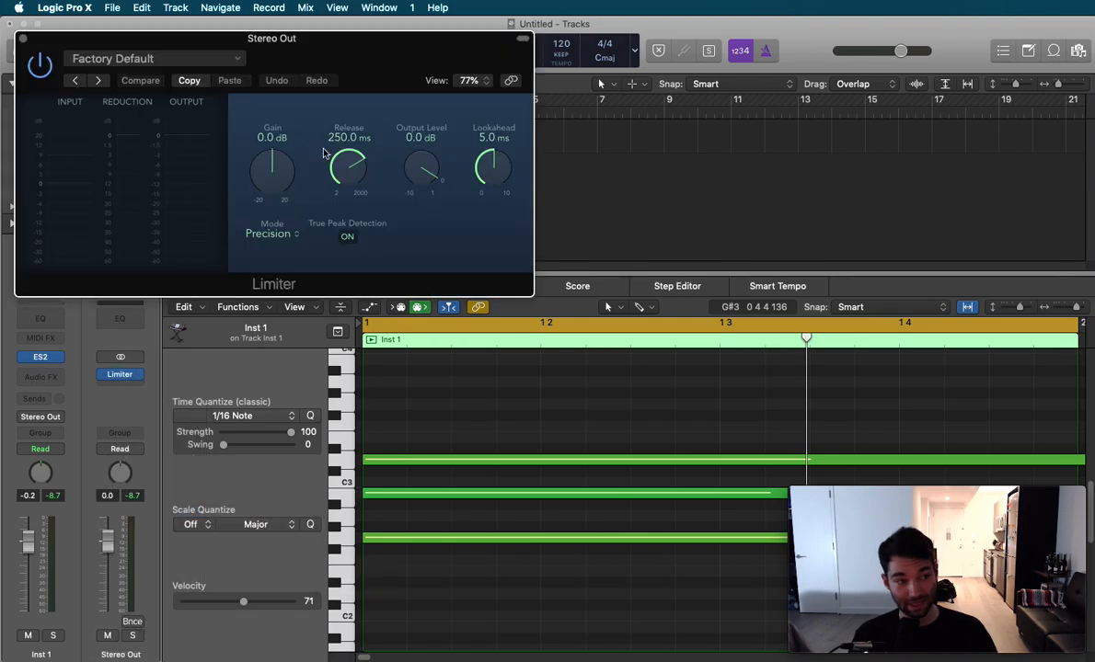
drag(421, 170, 421, 188)
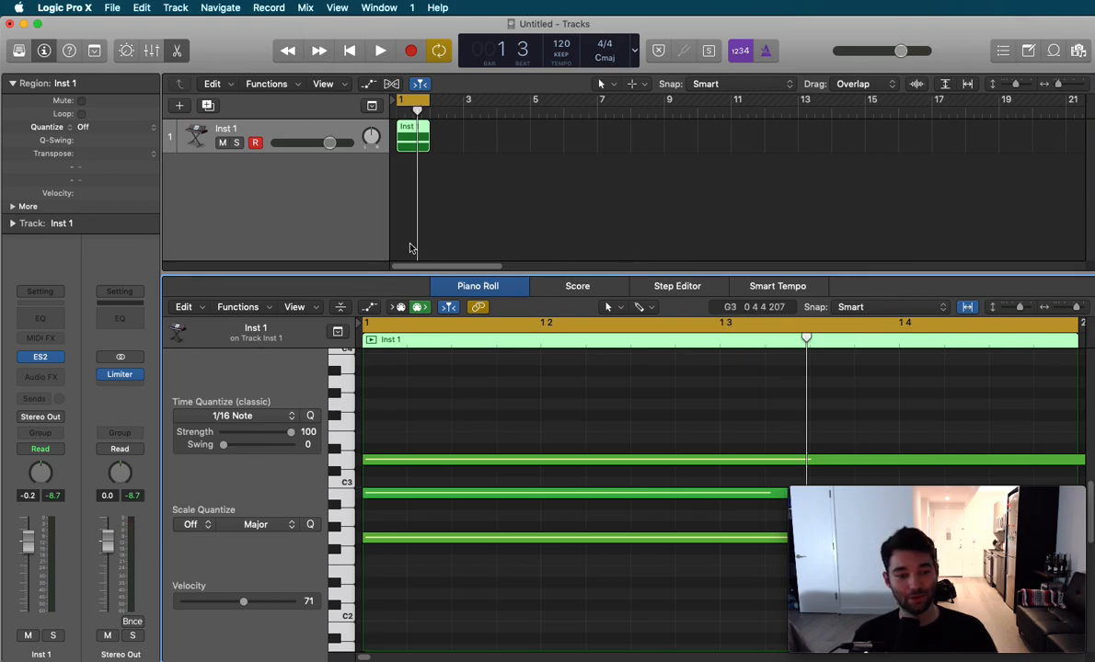
mouse_move(534, 254)
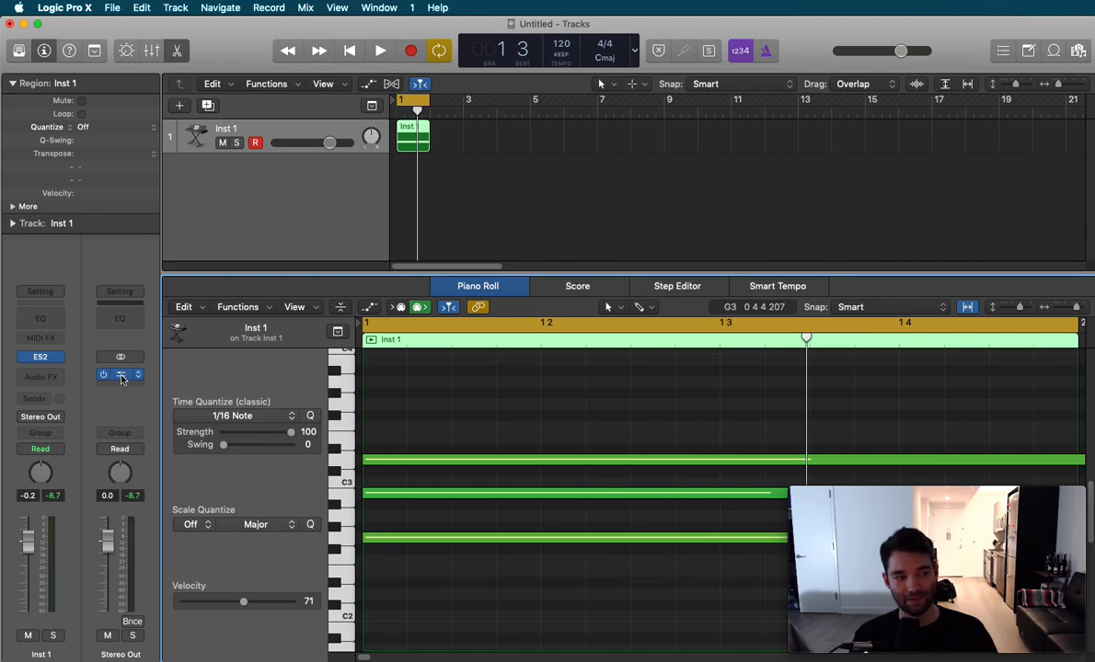
click(118, 376)
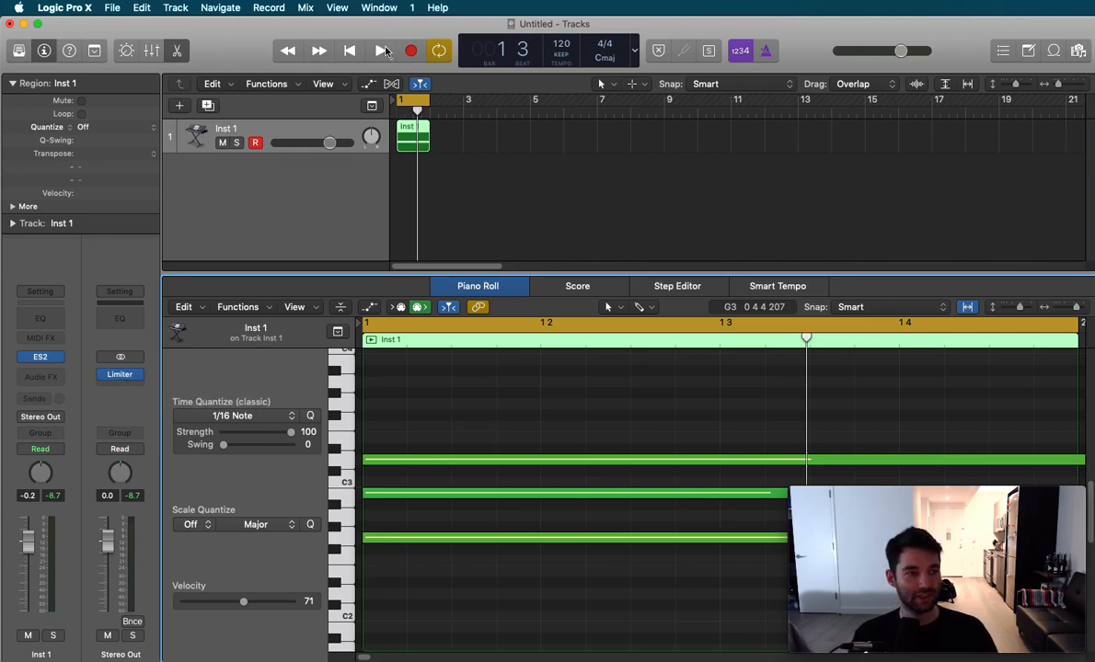
Close the Piano Roll so the Inst 1 track's Volume automation can be shown
click(374, 51)
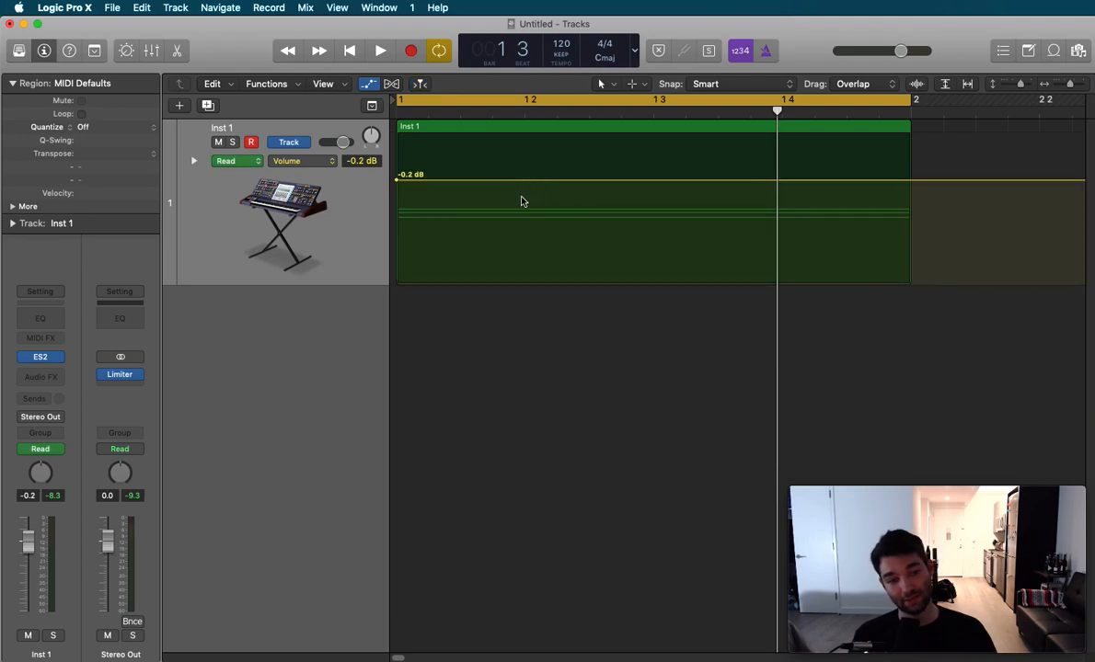
mouse_move(320, 173)
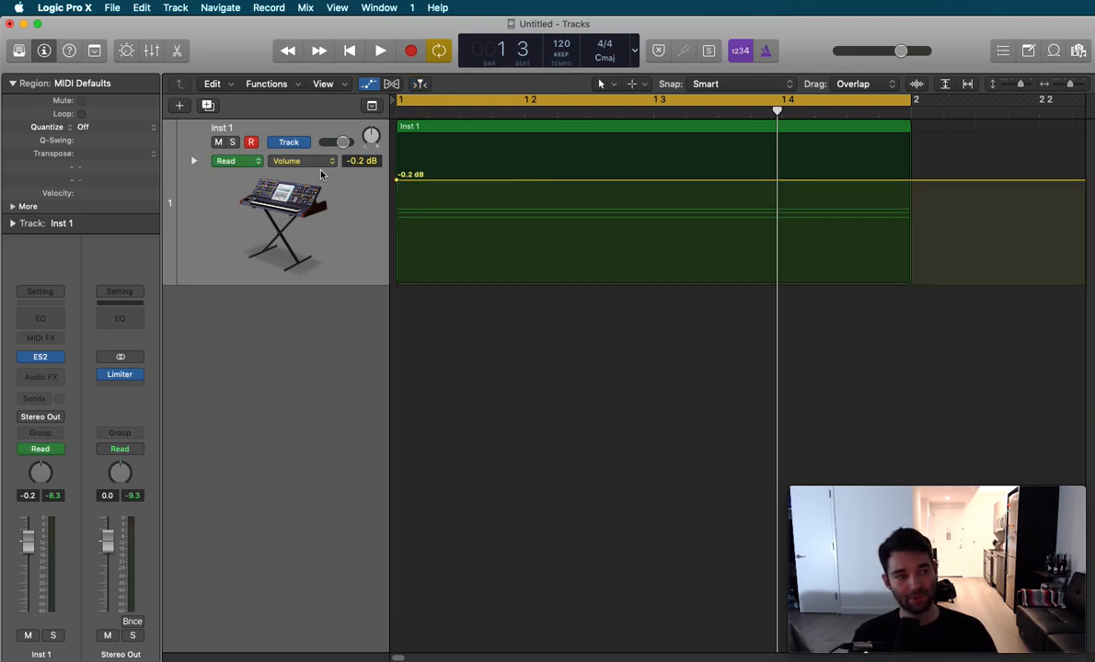
mouse_move(403, 165)
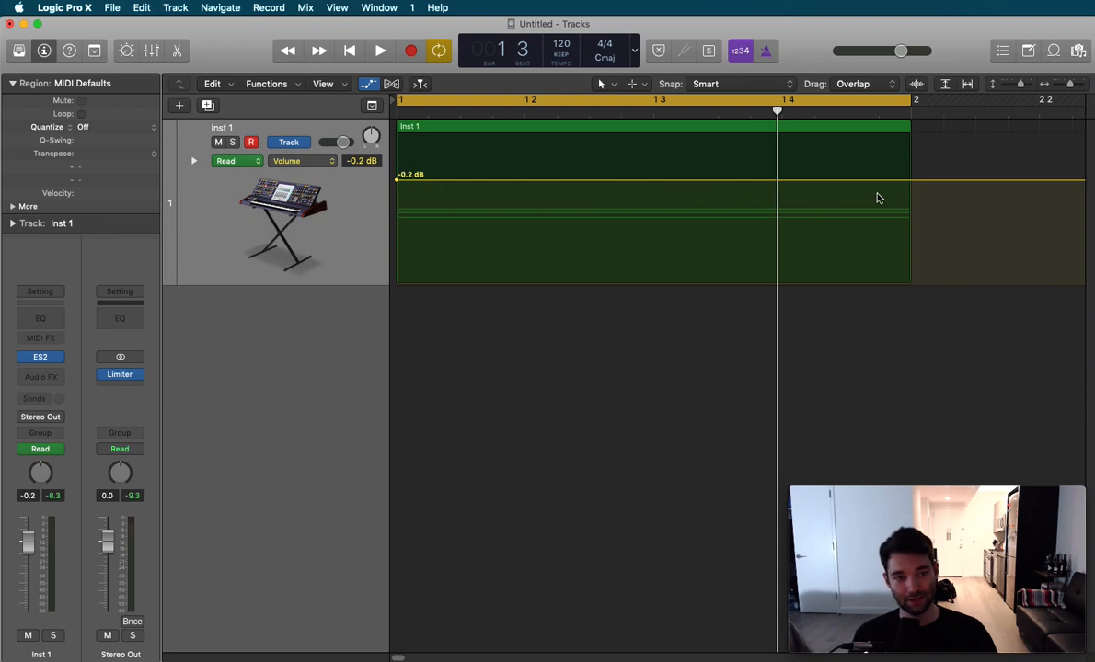
mouse_move(450, 195)
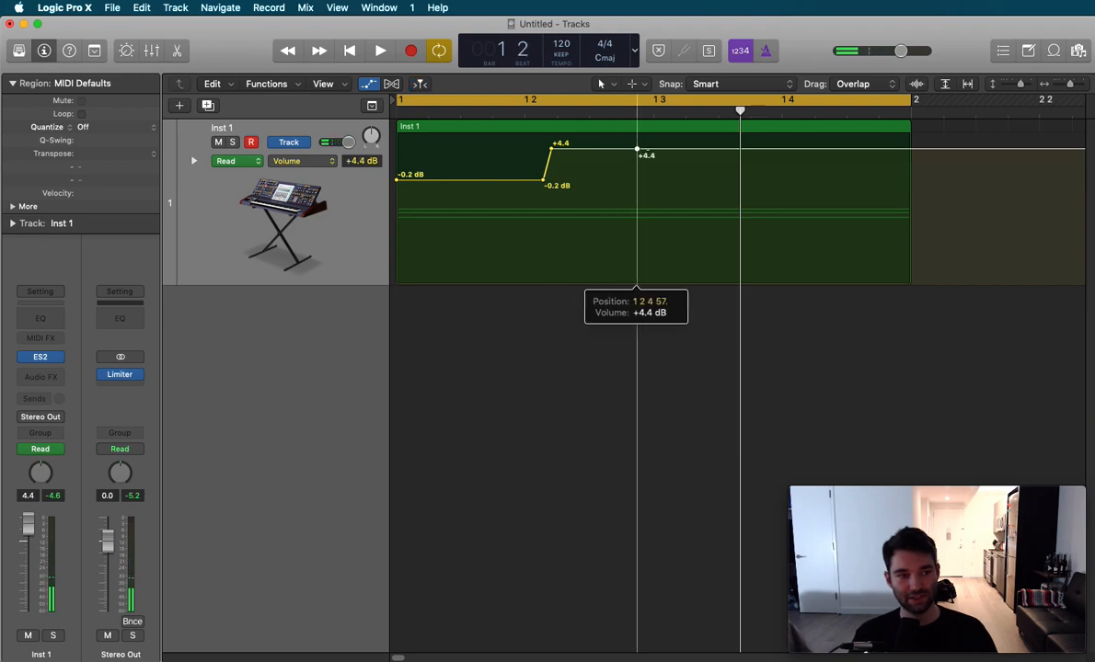
Add automation points near -0.2 dB and raise the last one to +6.0 dB
click(375, 51)
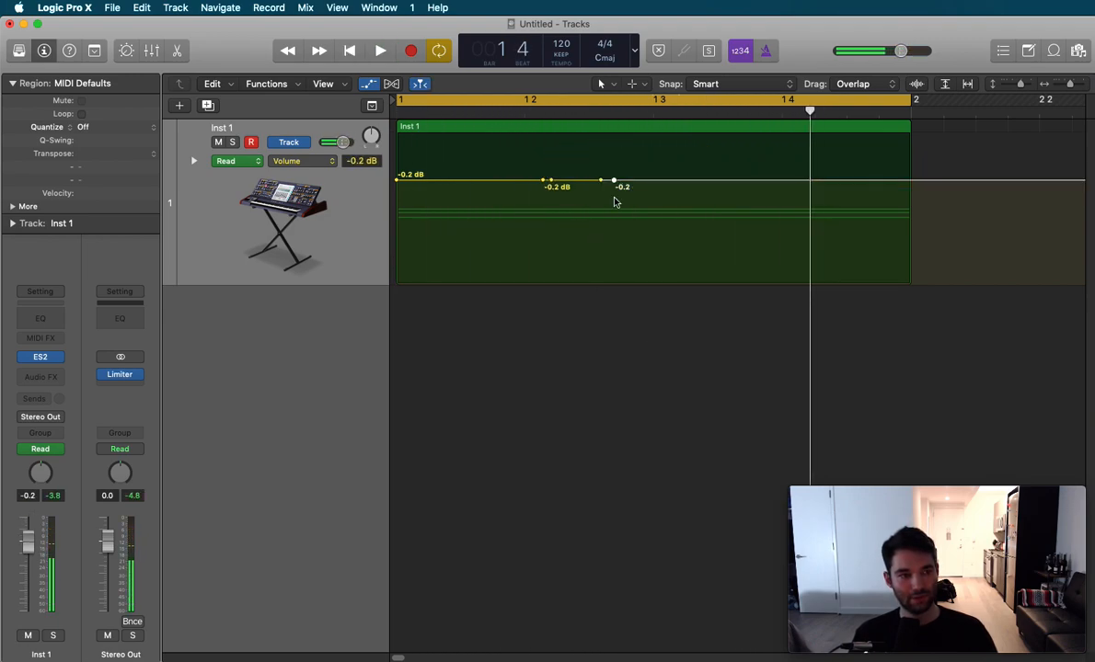
drag(615, 179, 856, 136)
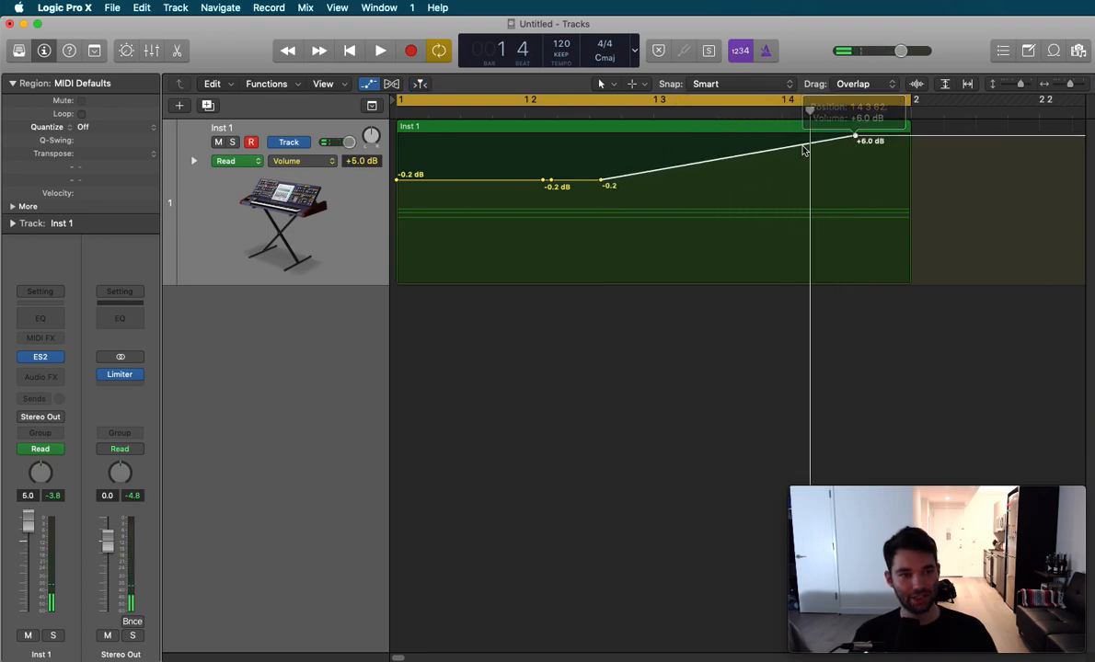
click(376, 52)
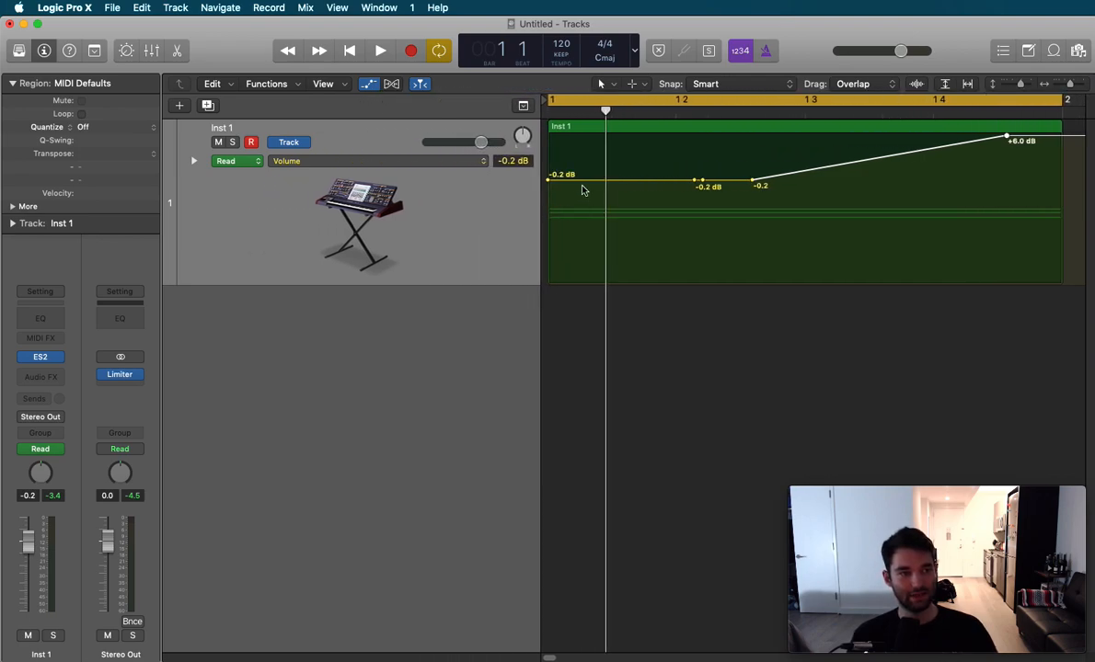
Drag the Inst 1 volume value down through -4.7 dB to about -6.0 dB
click(376, 51)
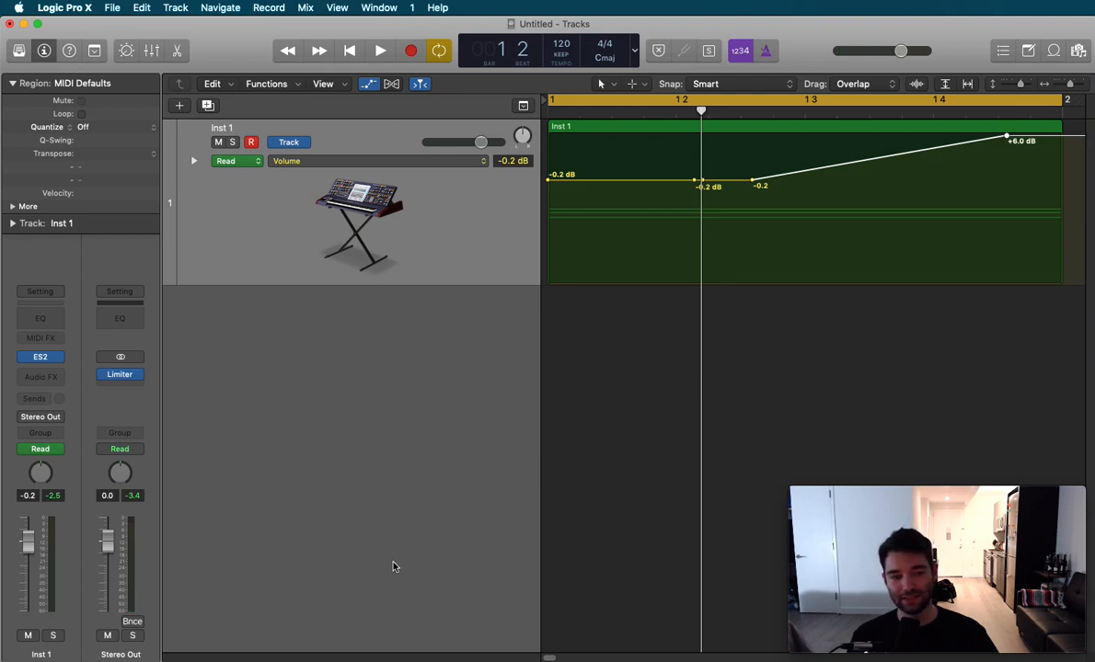
mouse_move(528, 478)
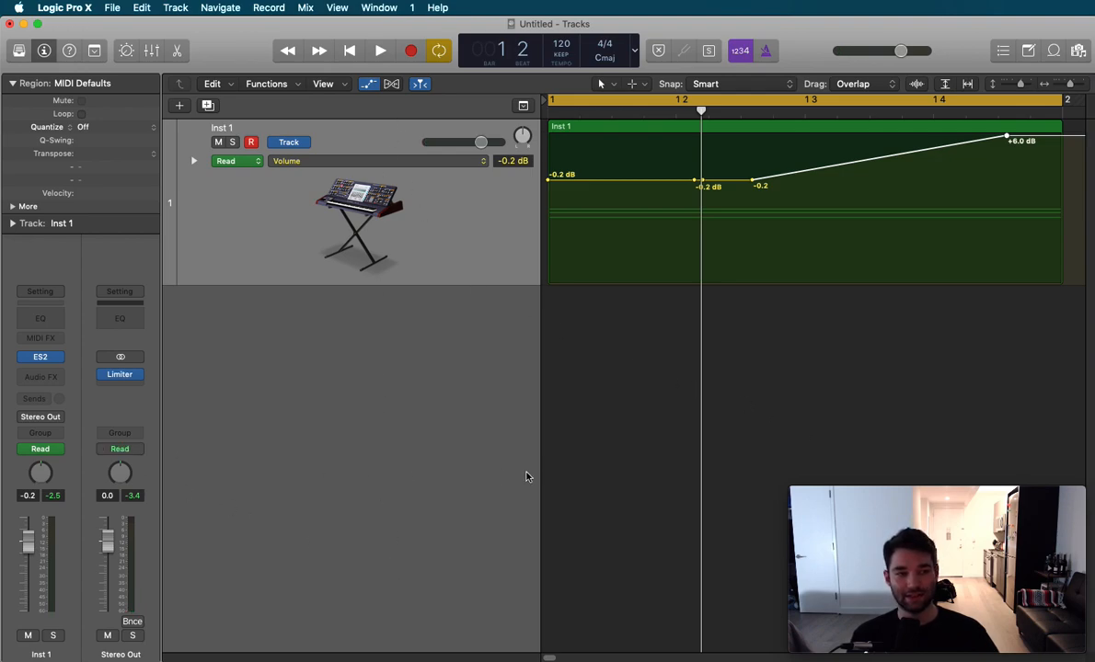
mouse_move(931, 442)
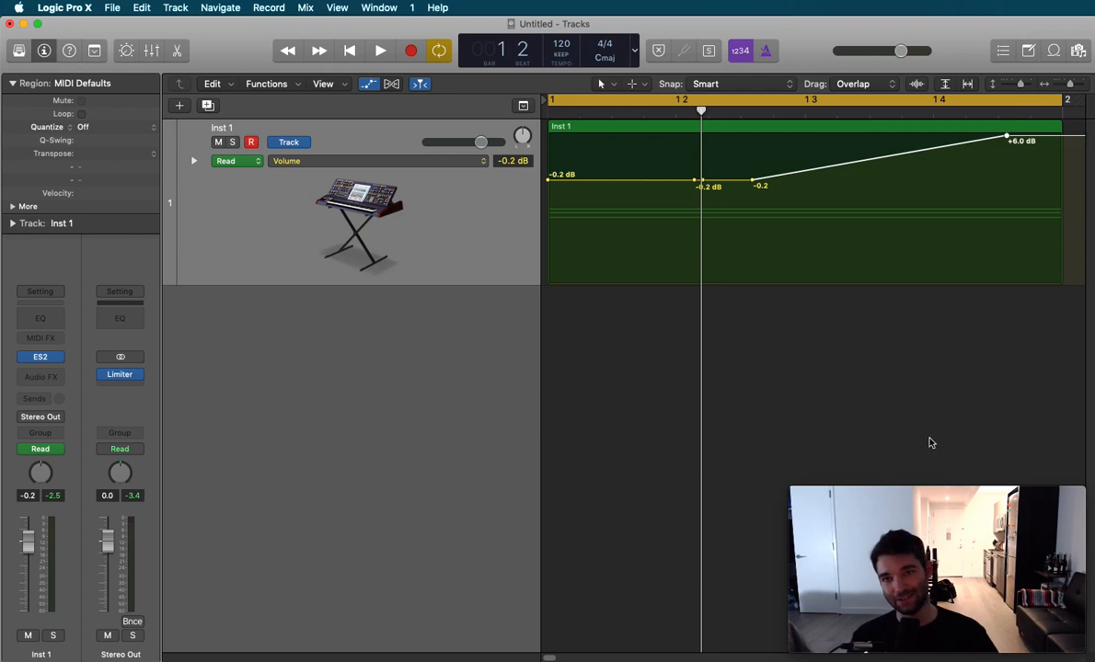
mouse_move(855, 434)
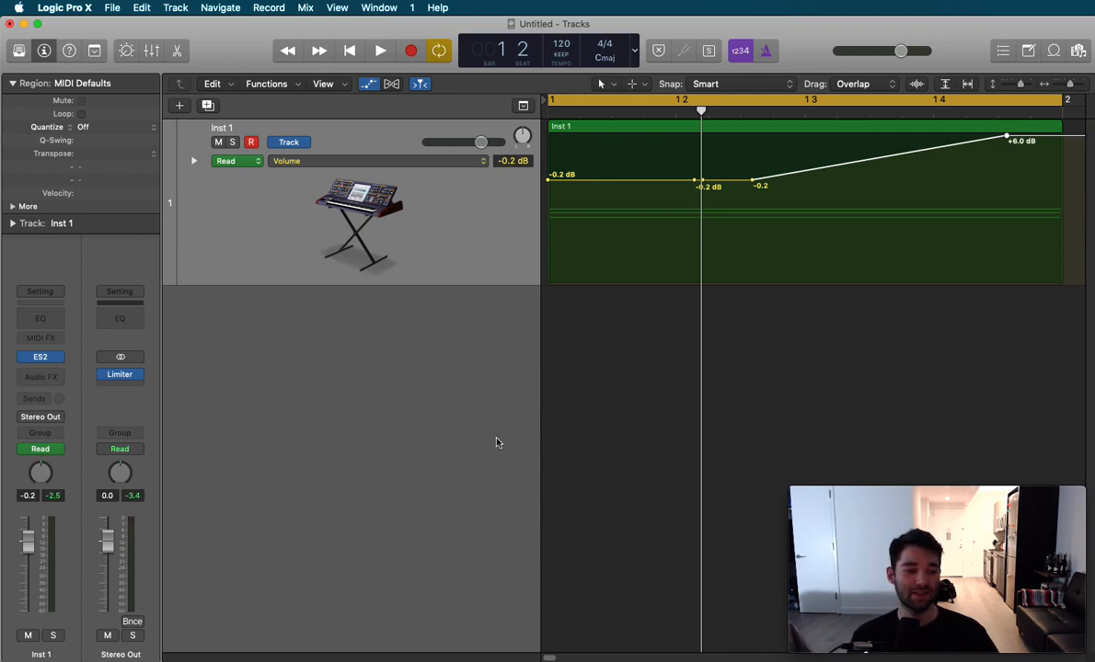
drag(482, 141, 467, 142)
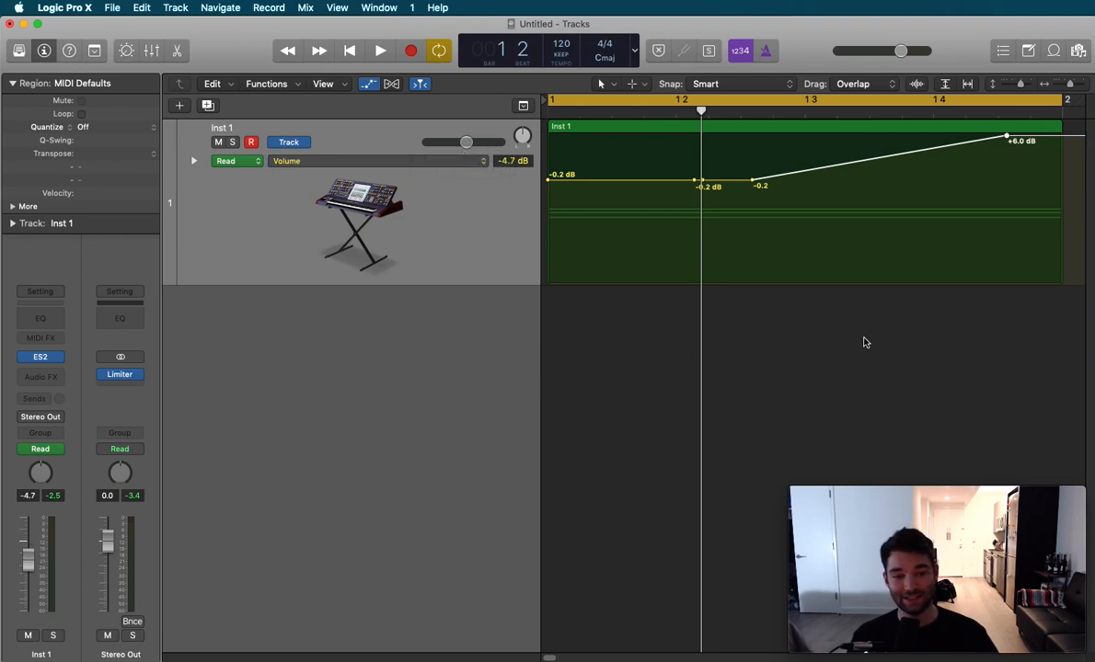
mouse_move(618, 412)
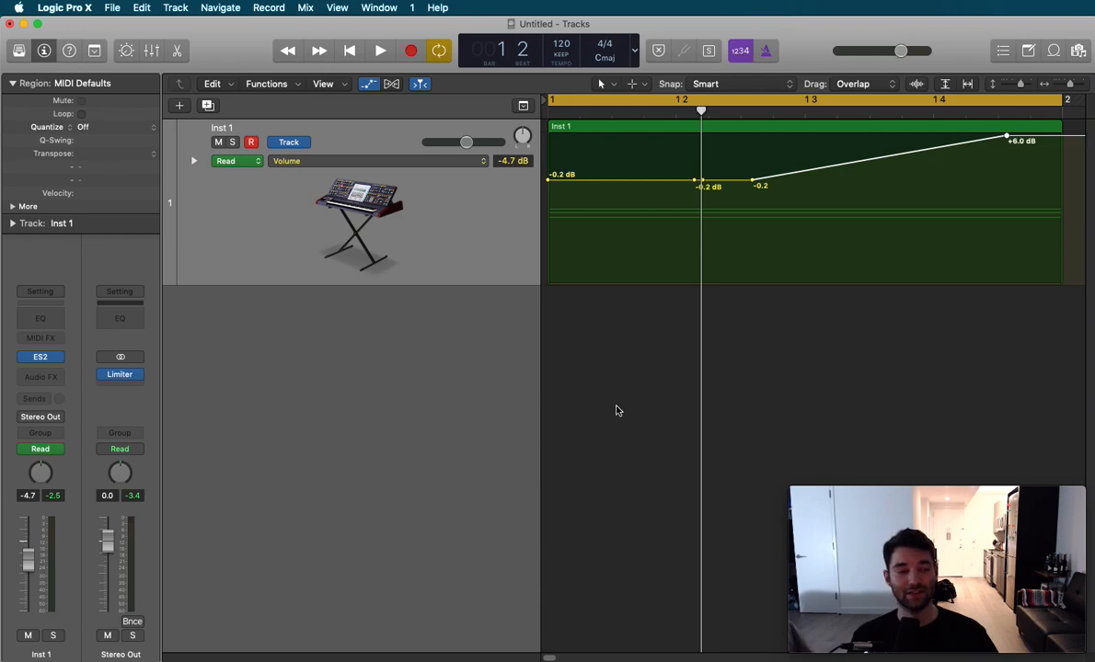
mouse_move(475, 281)
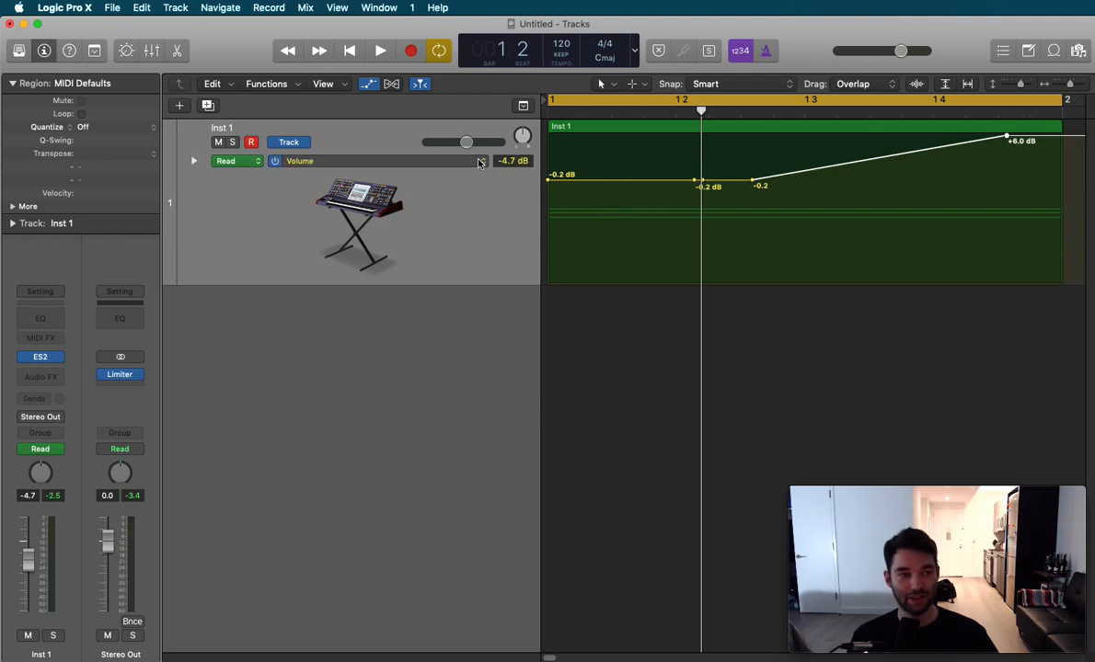
drag(467, 142, 462, 142)
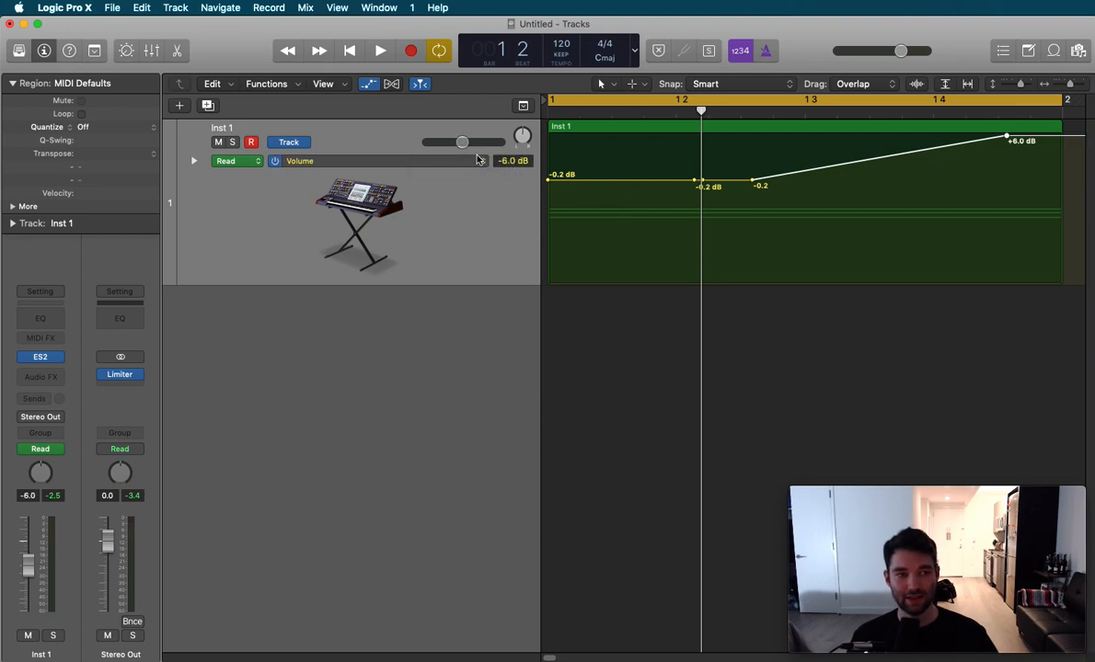
drag(461, 142, 467, 142)
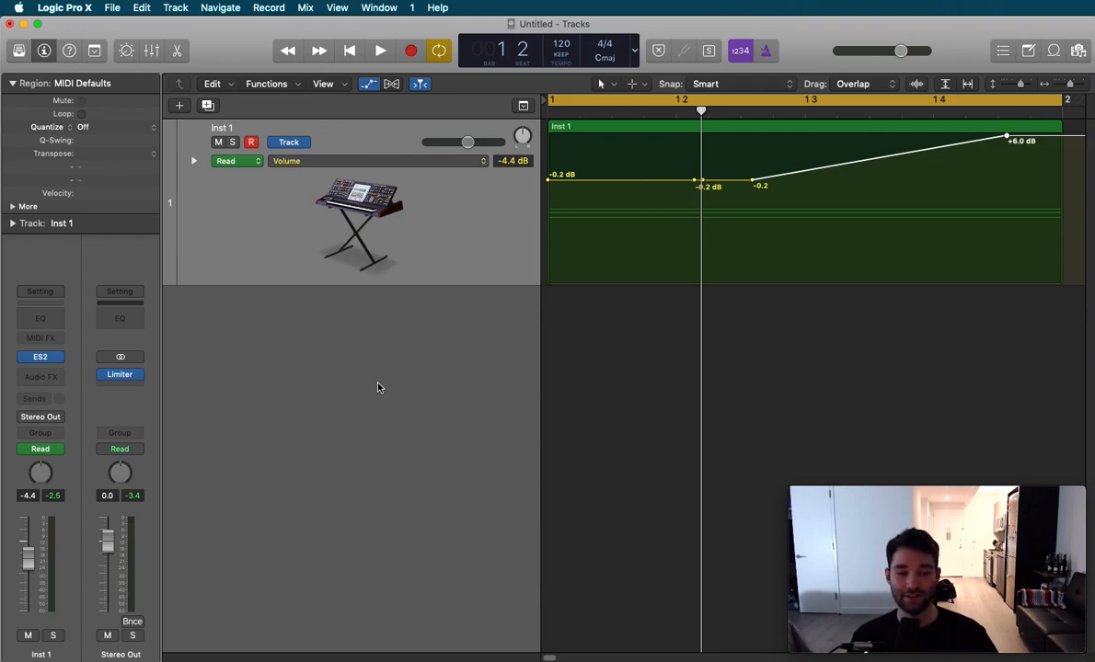
Slide the Inst 1 track header volume further left to about -11.4 dB
drag(467, 142, 463, 142)
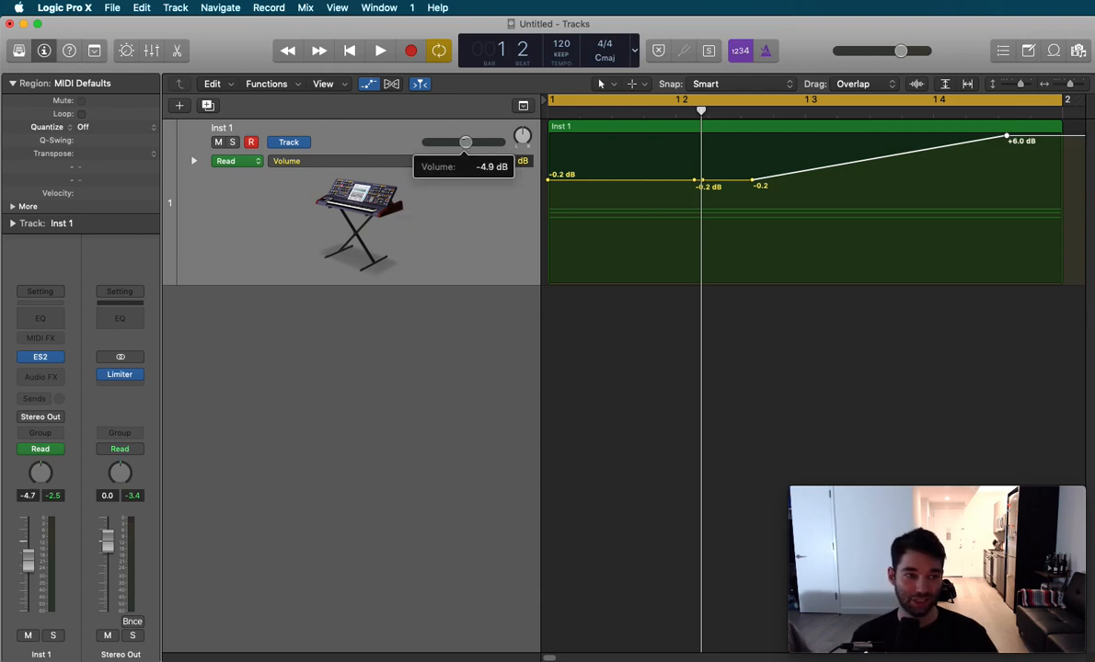
drag(463, 142, 453, 142)
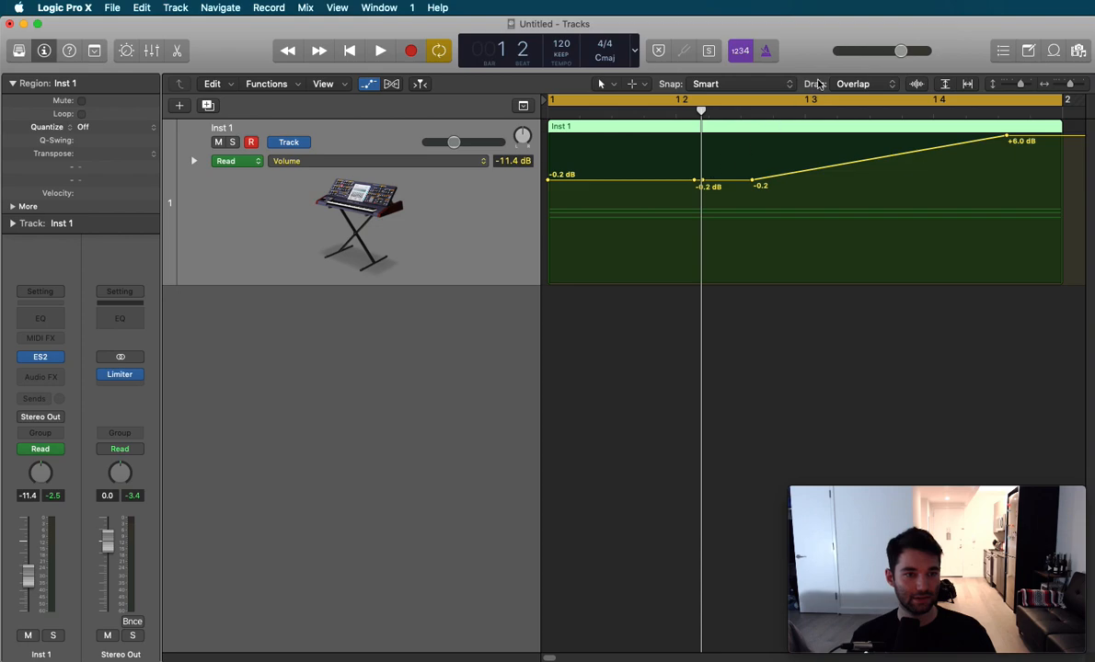
With another editing tool, pull the whole automation line down to run from -6.2 dB up to 0 dB
click(607, 85)
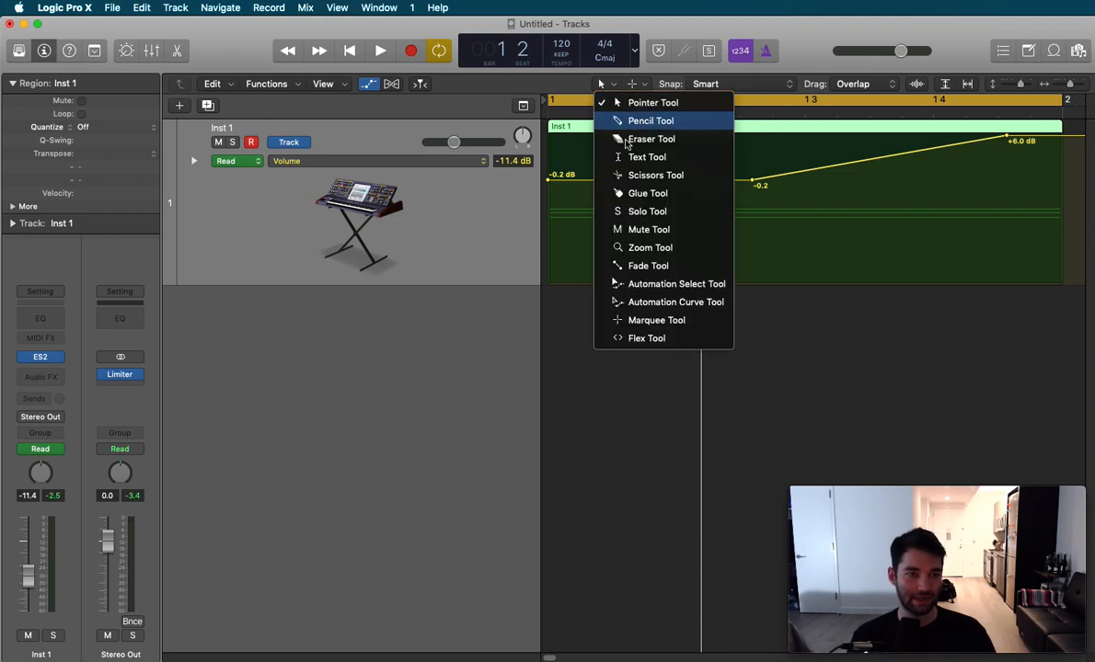
click(651, 103)
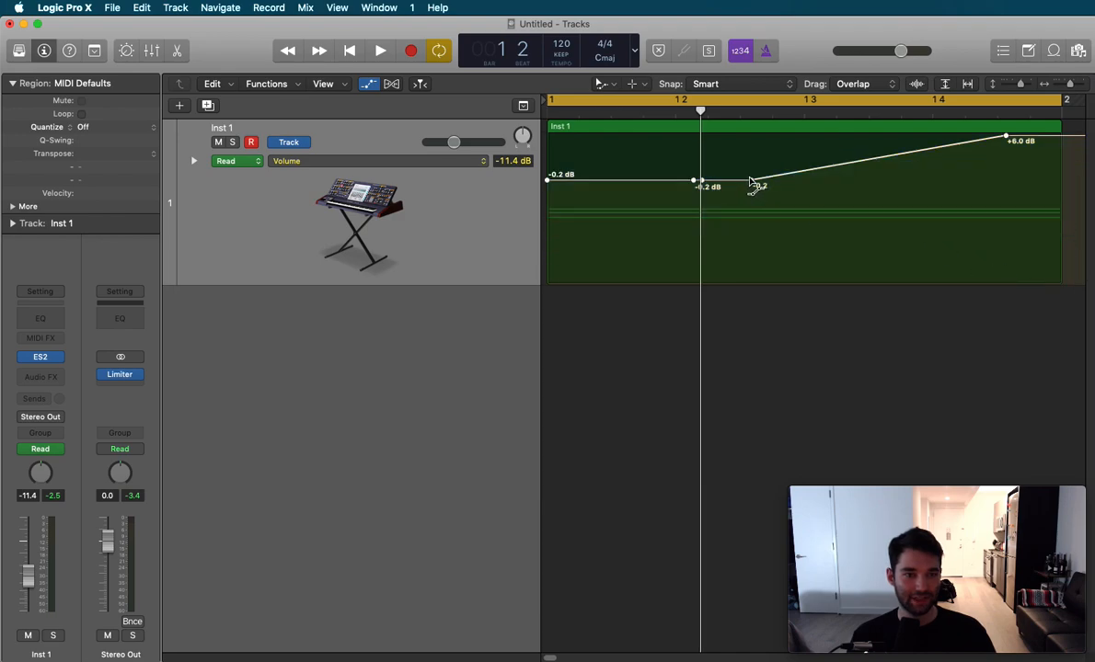
drag(751, 180, 751, 204)
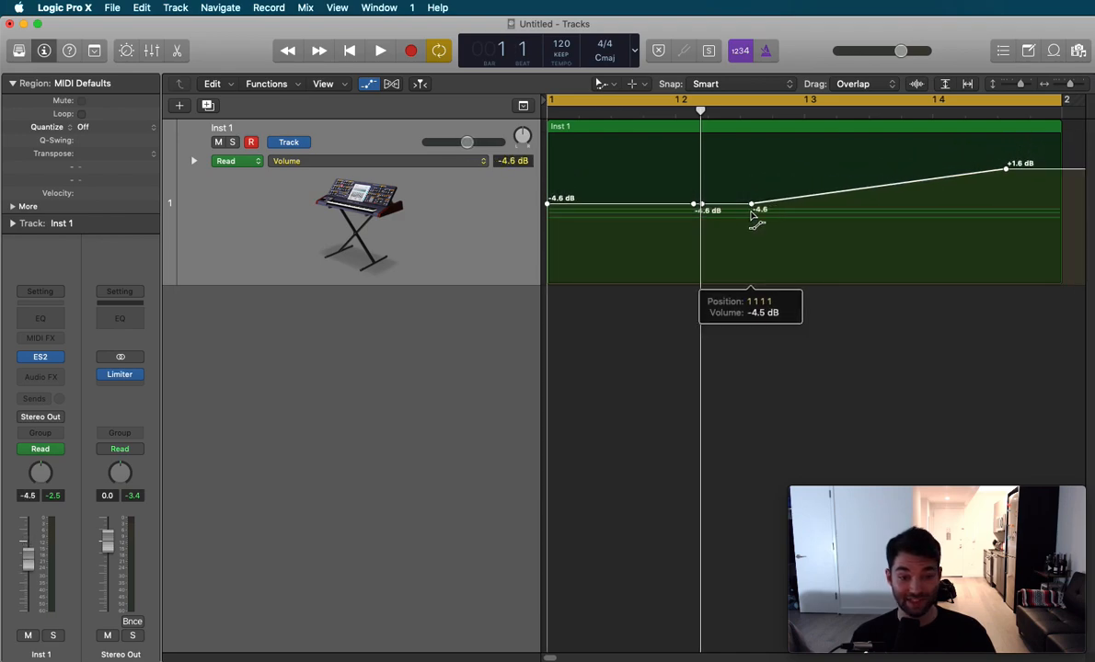
drag(753, 205, 753, 213)
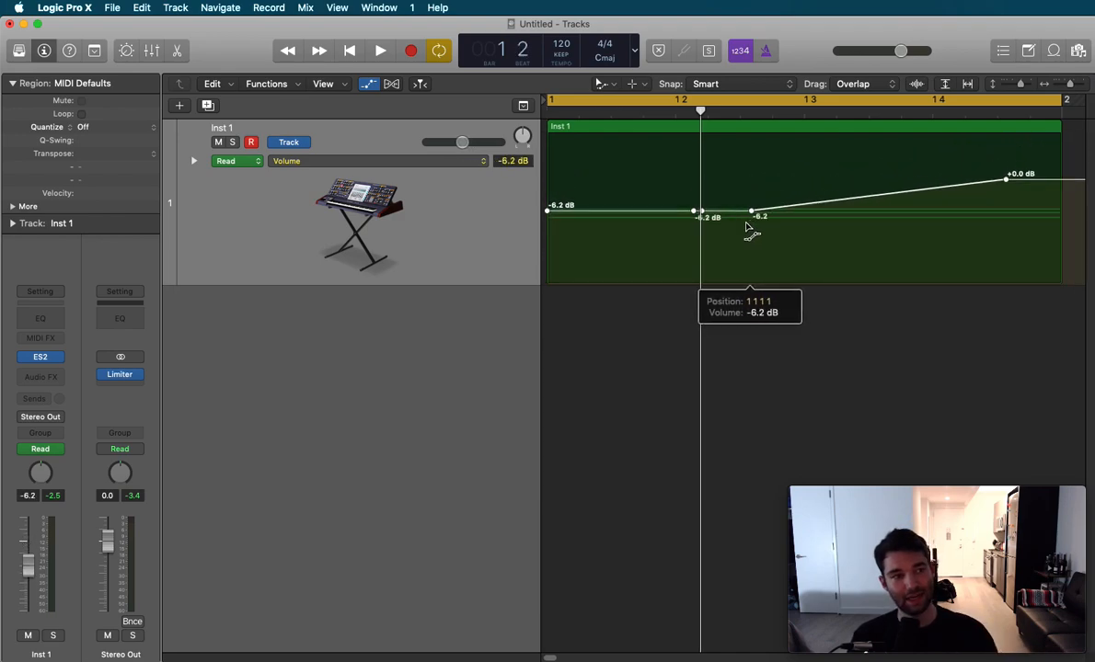
drag(463, 143, 471, 143)
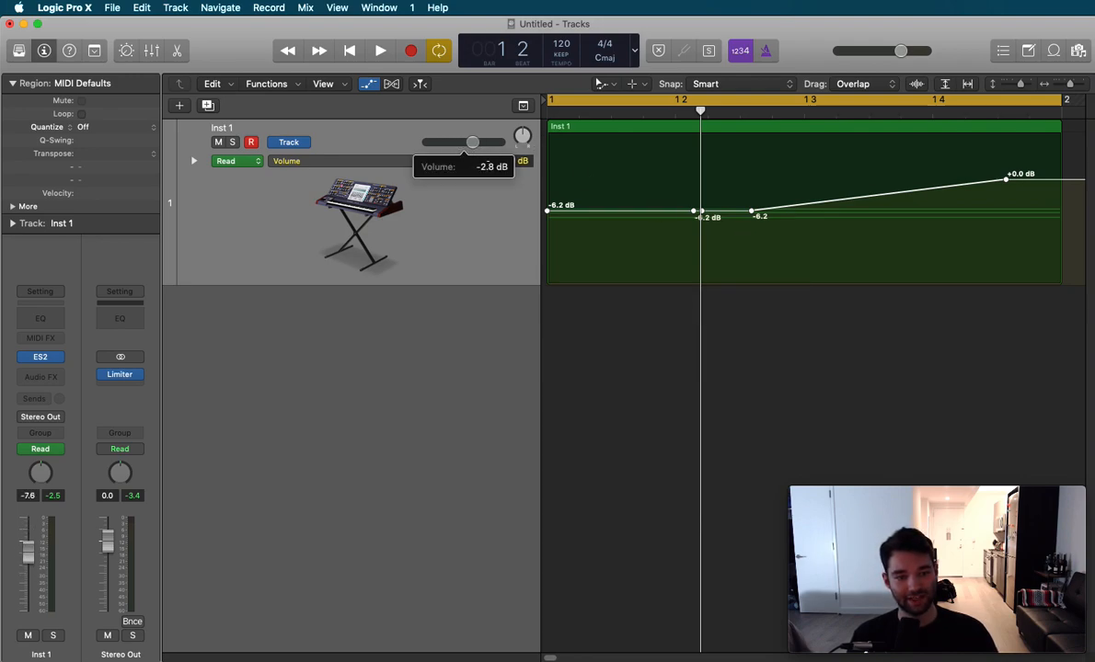
drag(471, 140, 464, 140)
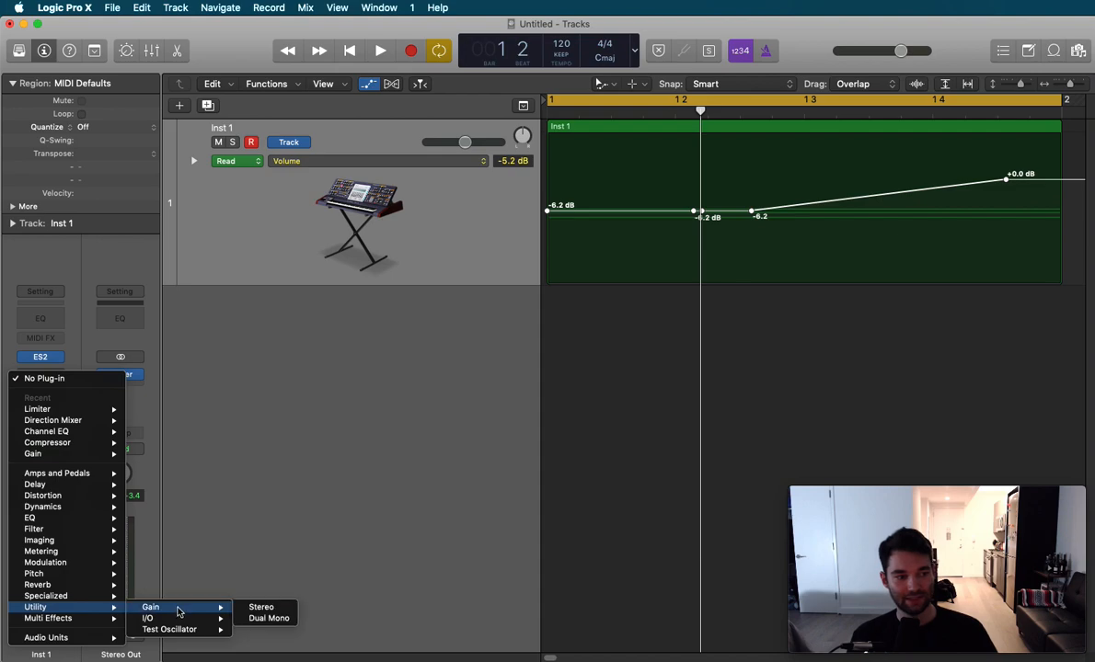
Insert a stereo Utility > Gain plugin on Inst 1 and set its Gain knob to -3.3 dB
click(262, 607)
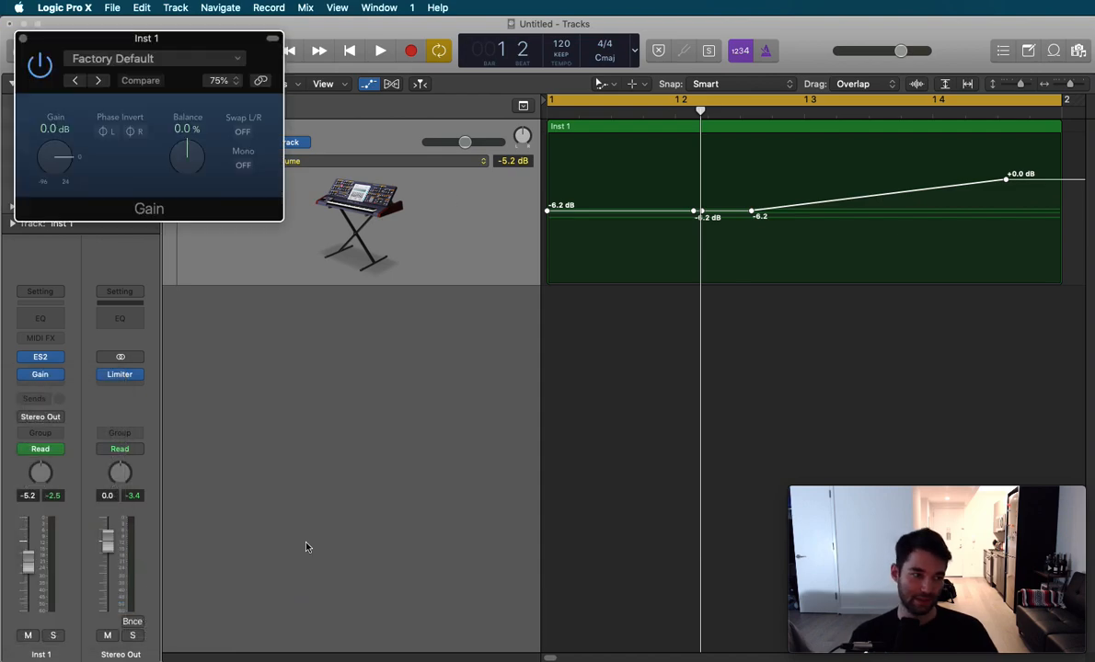
drag(148, 37, 248, 319)
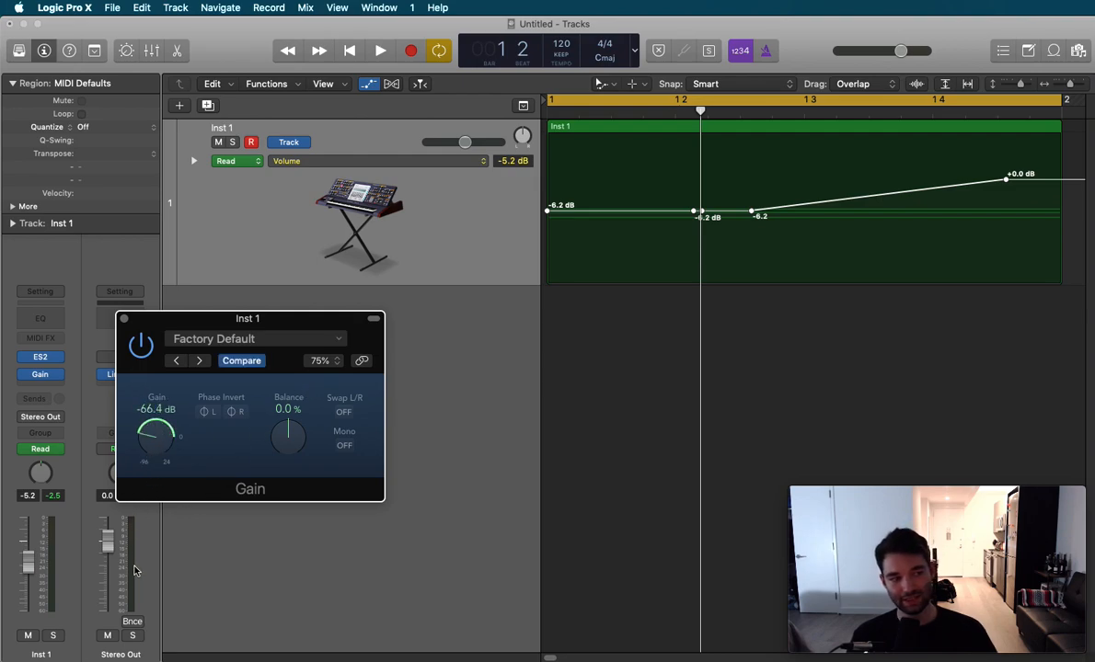
drag(155, 438, 166, 432)
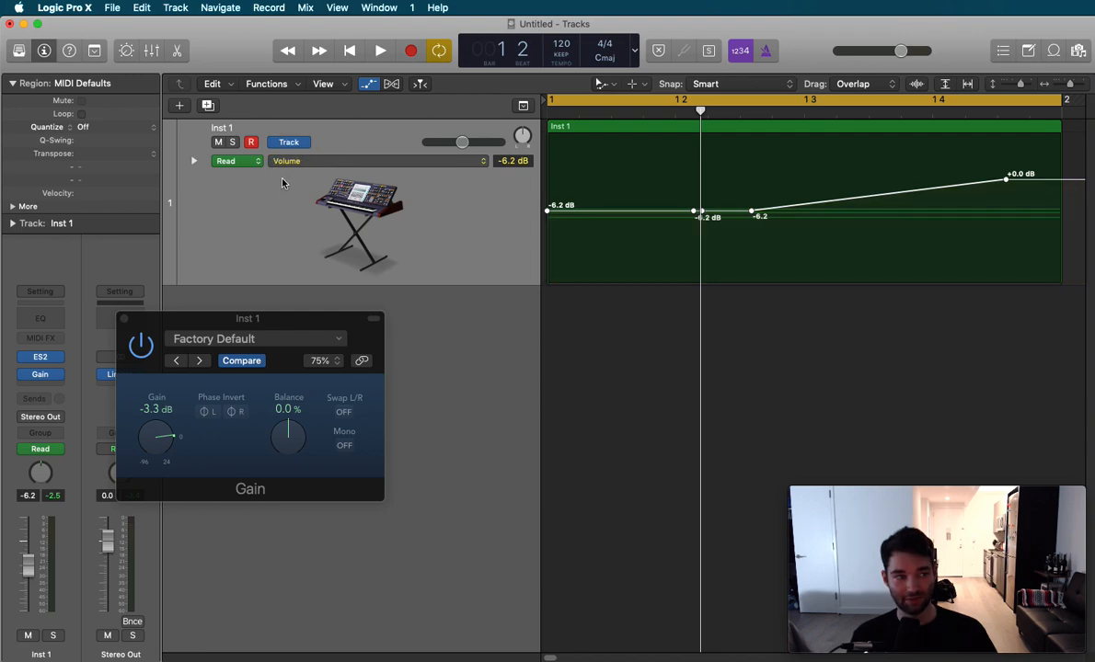
Return the playhead to the start and reset track volume and Gain to 0.0 dB
click(371, 50)
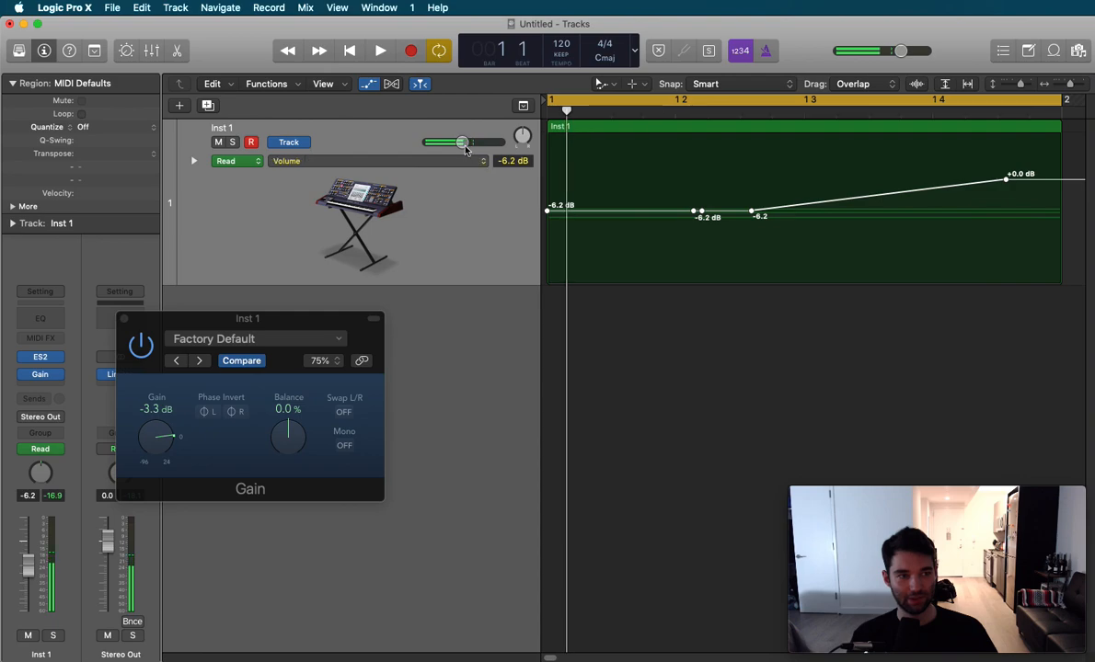
drag(464, 141, 480, 142)
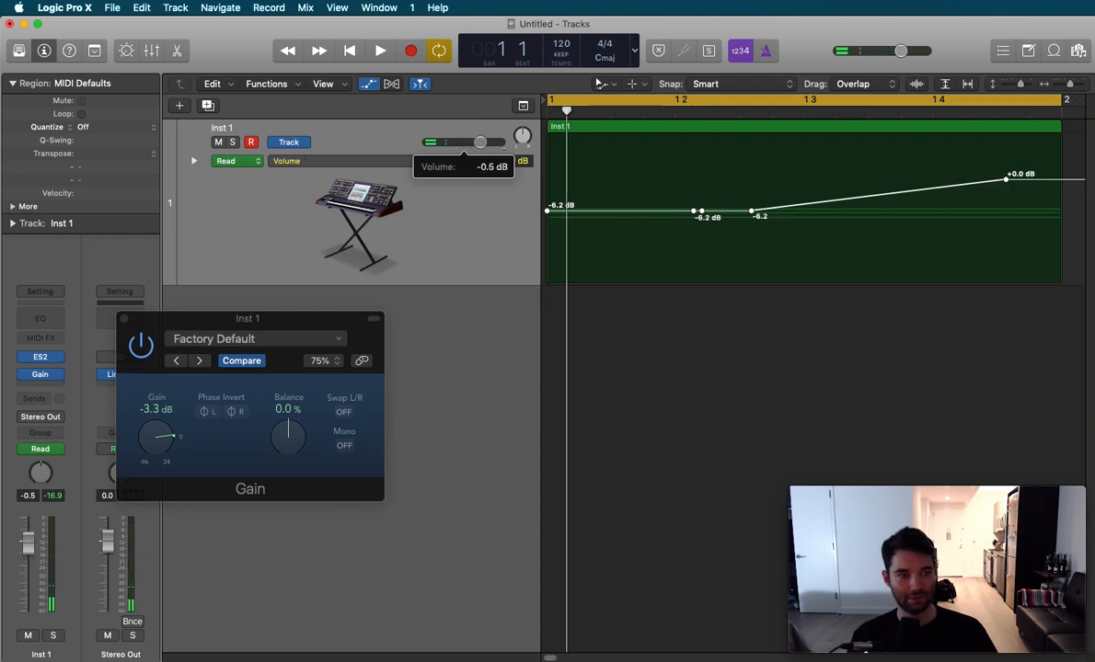
drag(476, 143, 482, 144)
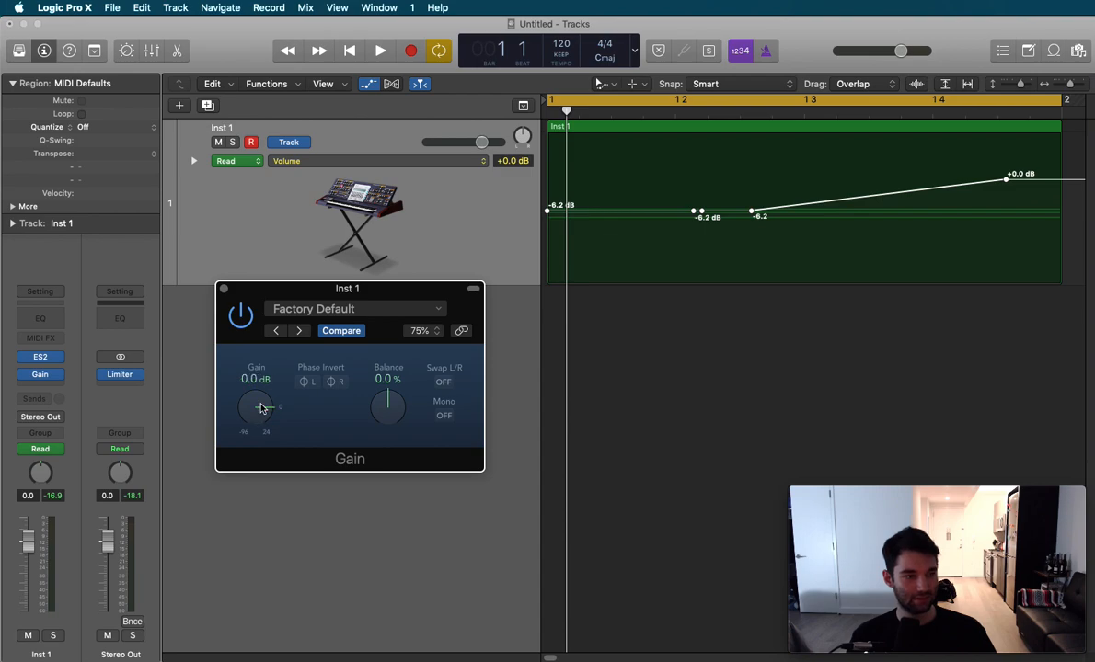
Play the project and raise the Gain plugin's Gain knob up to +17.0 dB
click(371, 52)
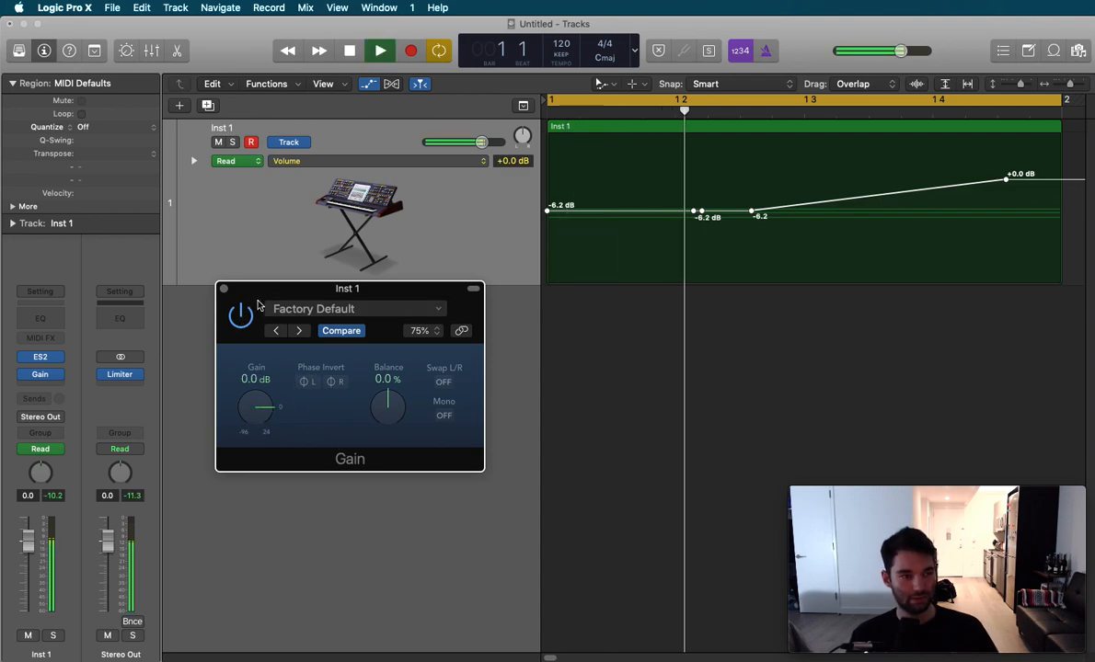
drag(256, 408, 262, 401)
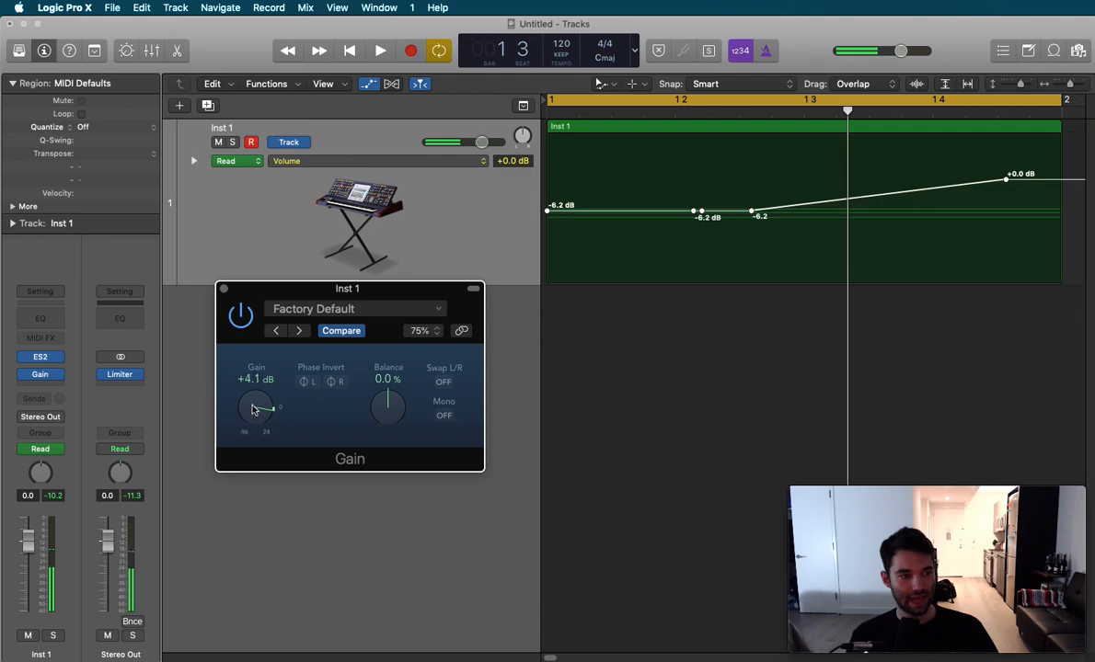
drag(256, 408, 256, 386)
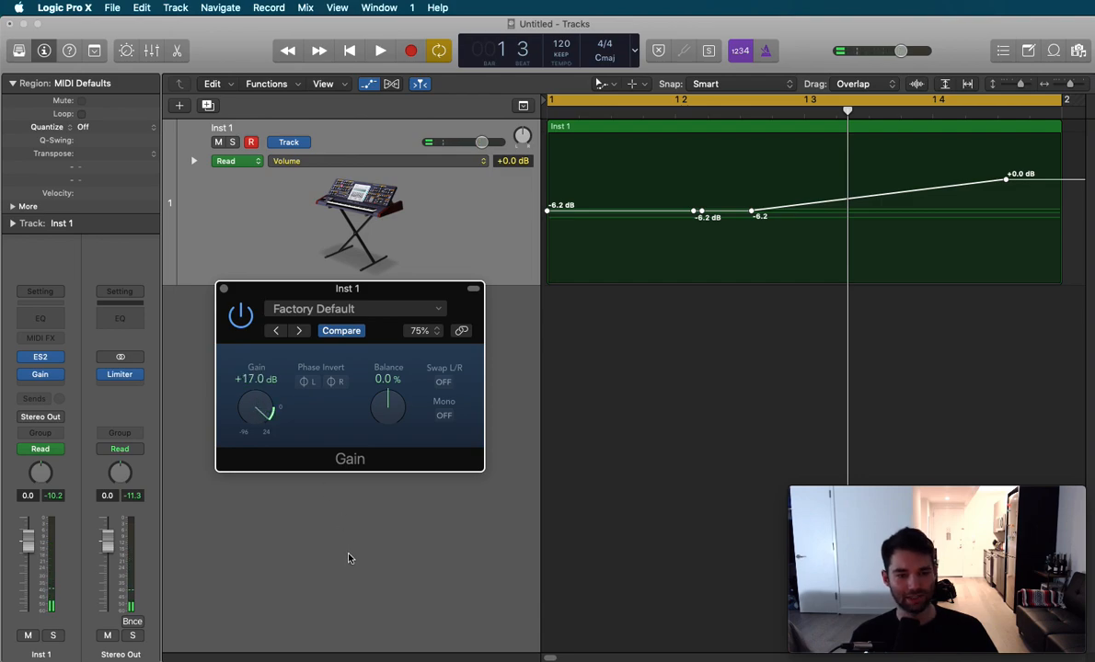
click(375, 52)
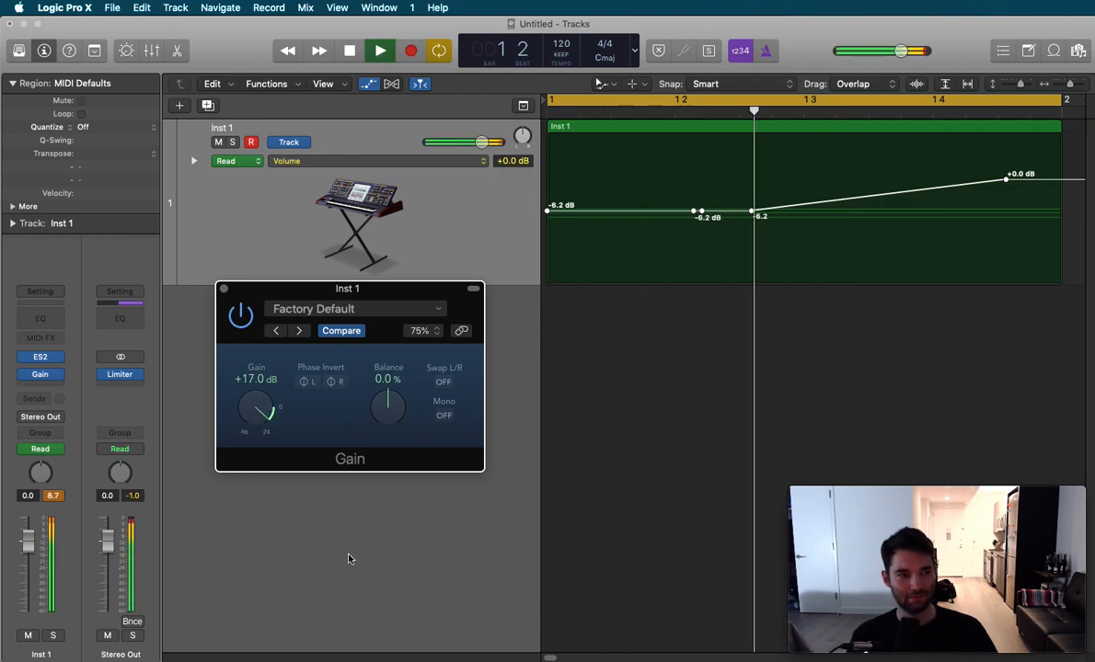
Show Inst 1's automation parameter list with Volume, ES2 and Gain choices
click(298, 162)
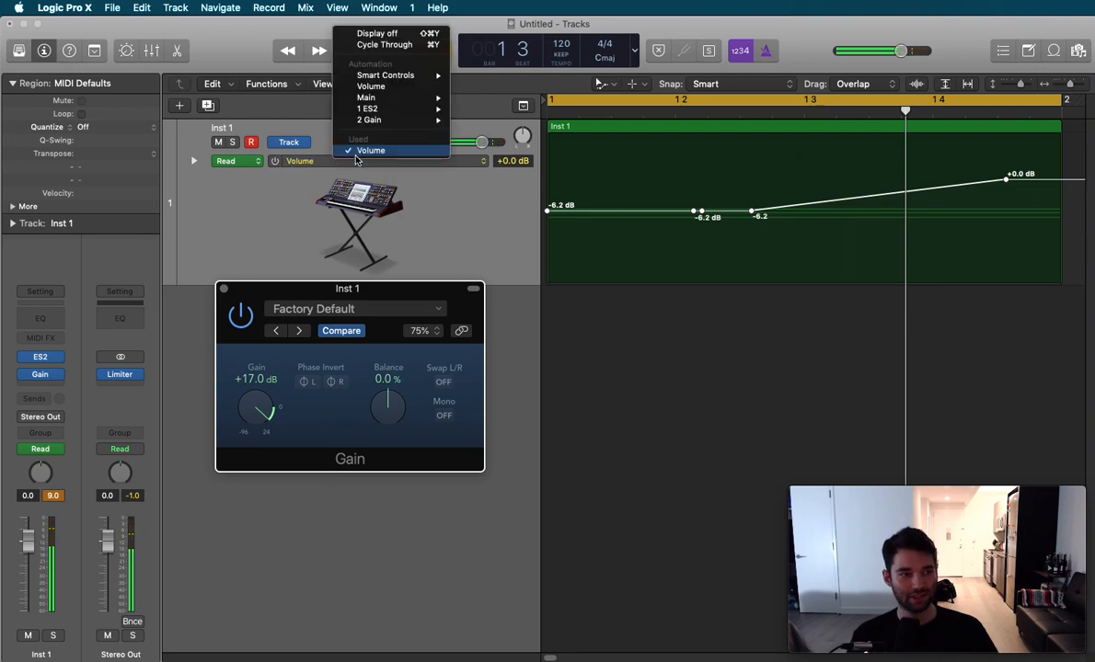
mouse_move(379, 120)
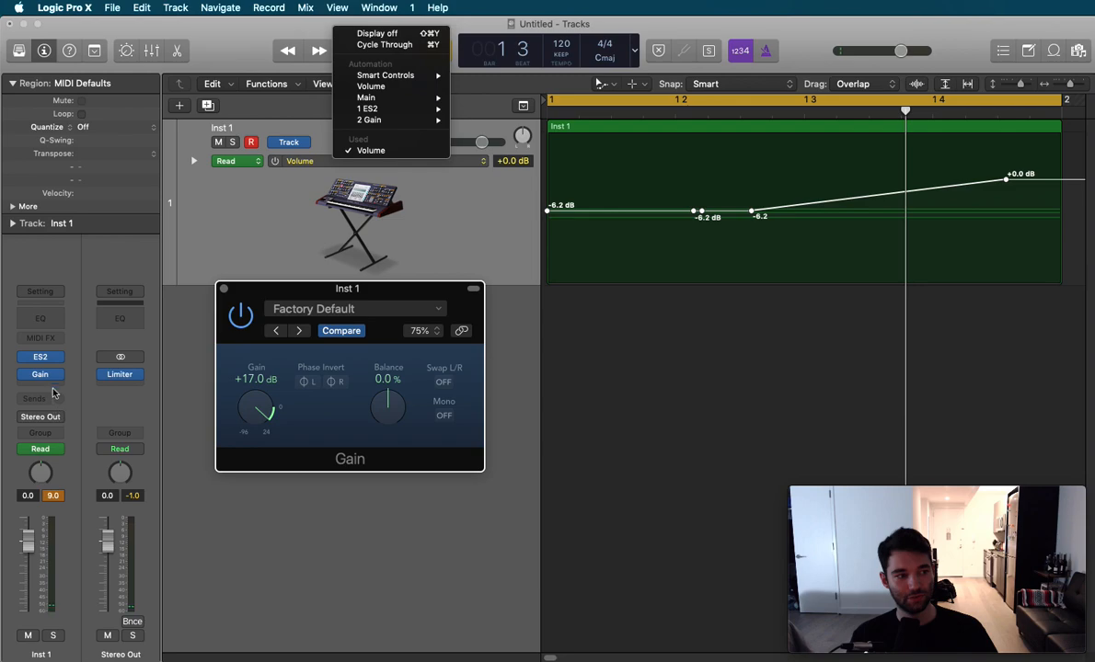
mouse_move(376, 109)
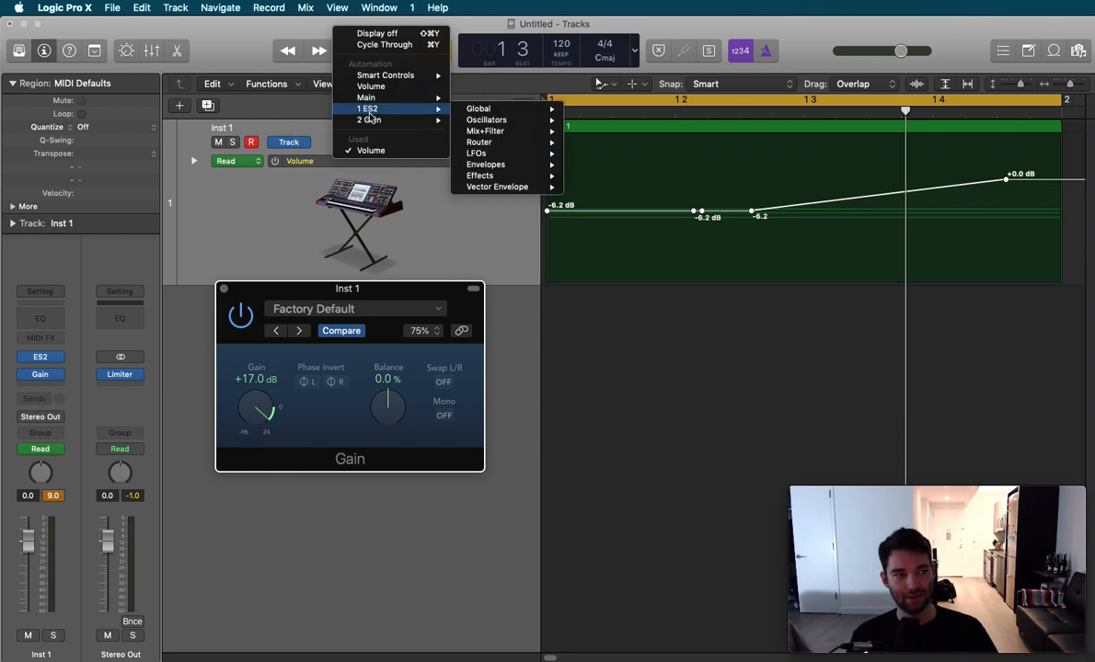
mouse_move(369, 119)
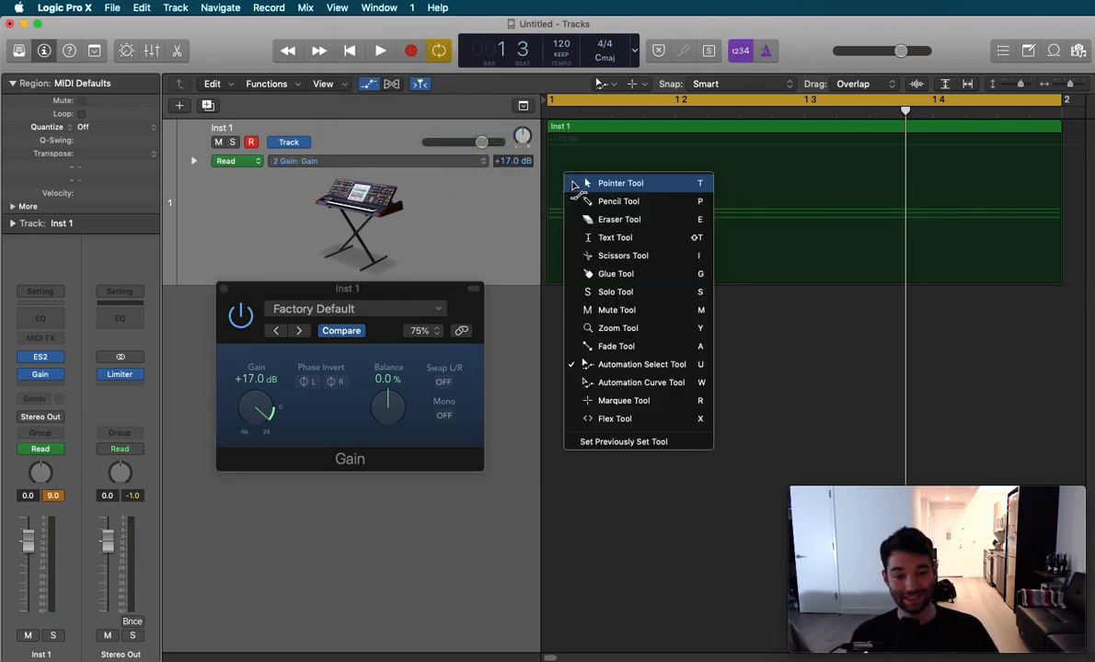
With the Pointer tool, draw gain automation ramping from about -51.7 dB up to +23.0 dB
click(618, 182)
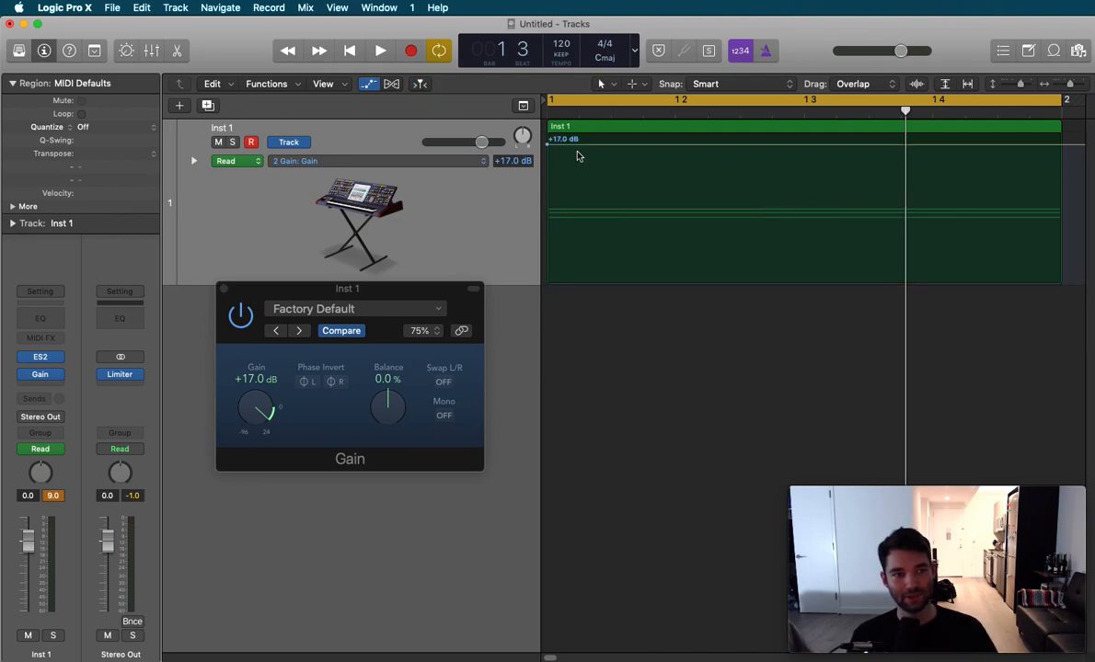
drag(548, 140, 549, 228)
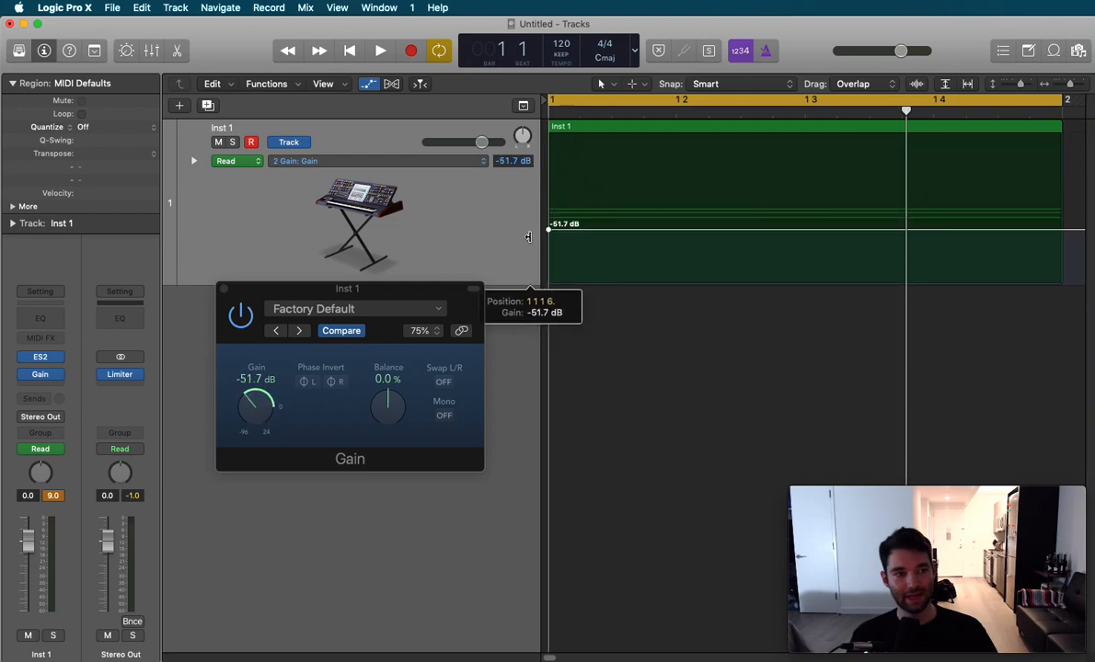
drag(549, 228, 1063, 239)
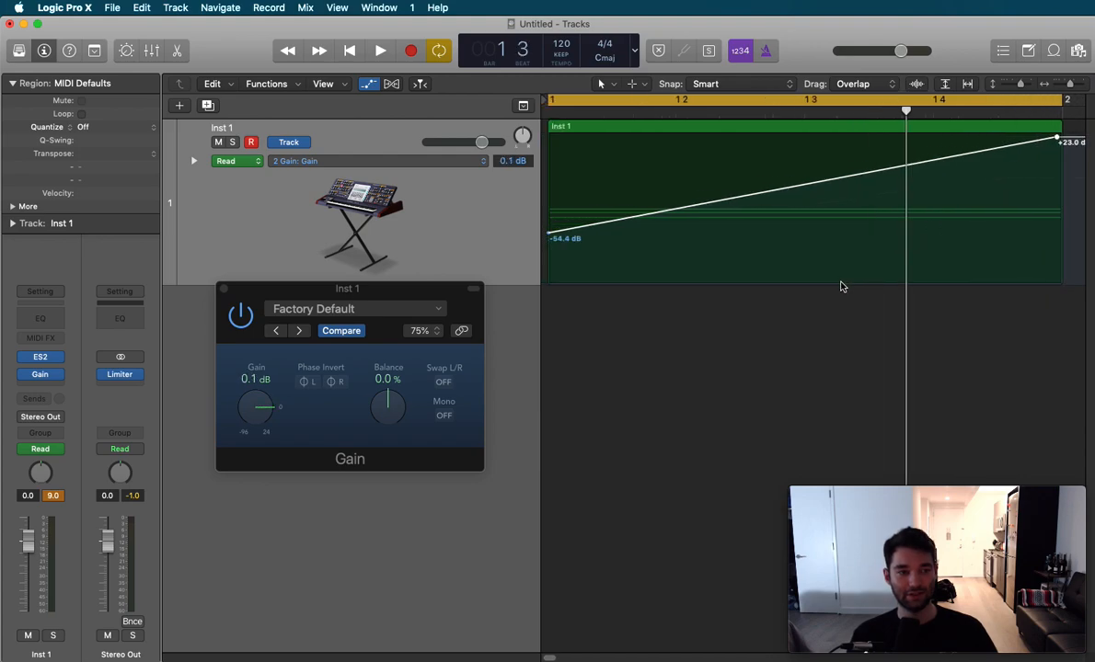
mouse_move(850, 206)
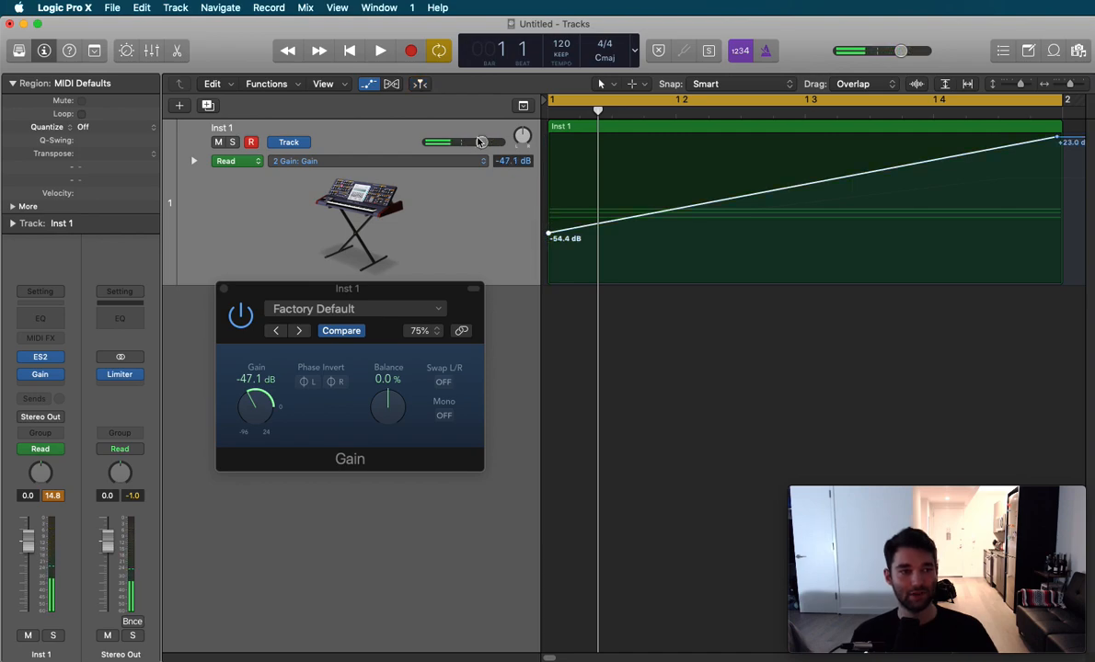
drag(463, 142, 495, 142)
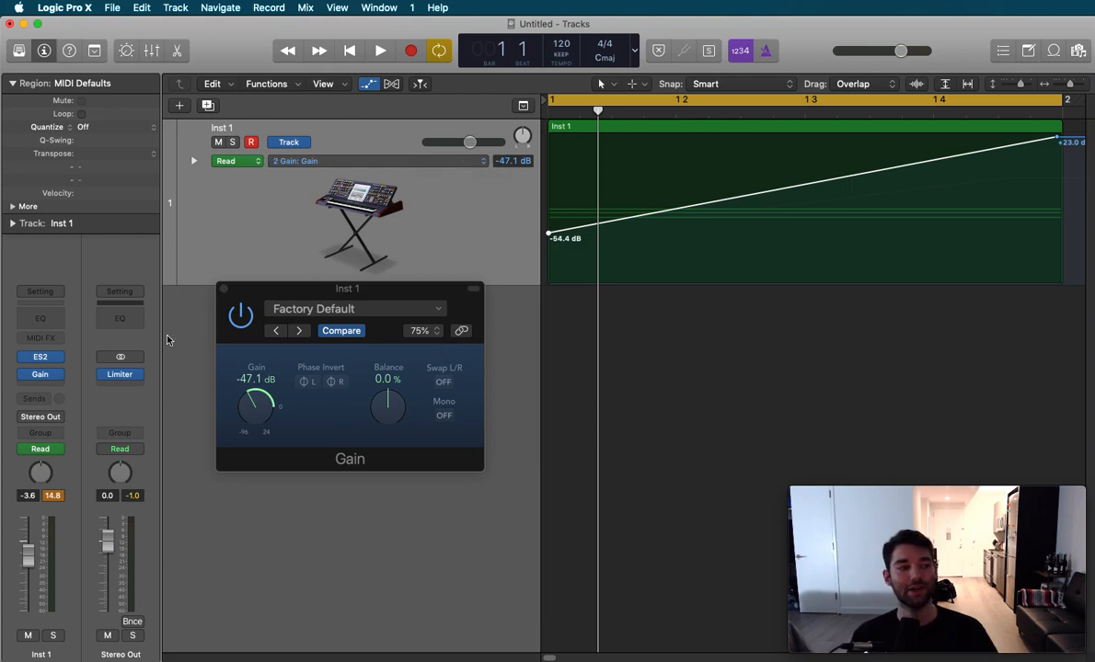
mouse_move(355, 164)
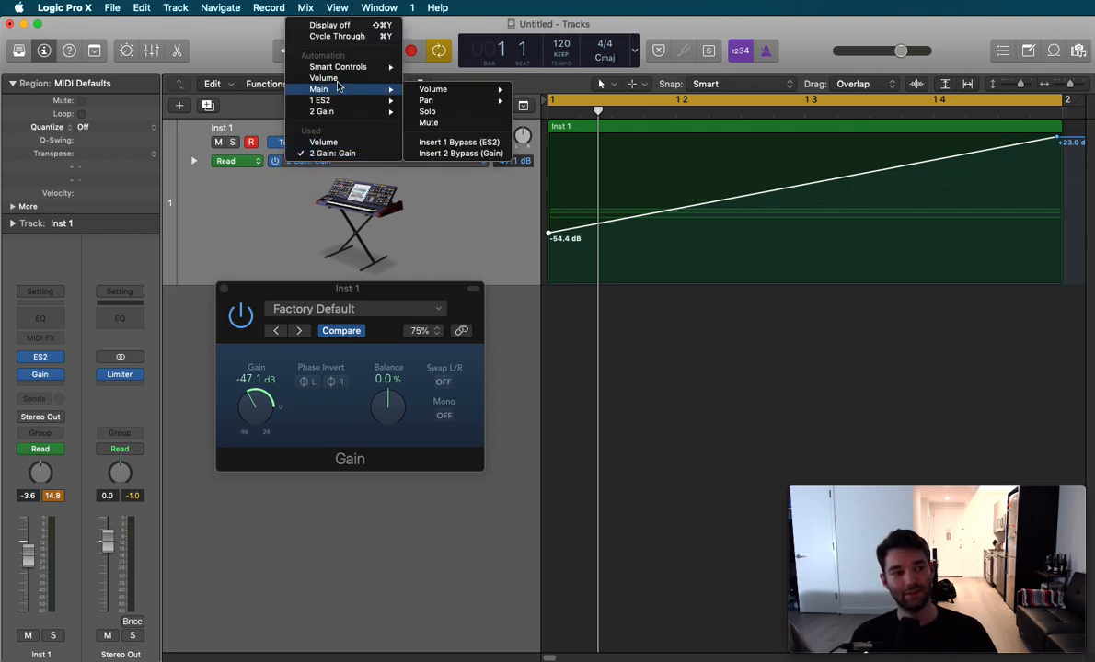
mouse_move(323, 77)
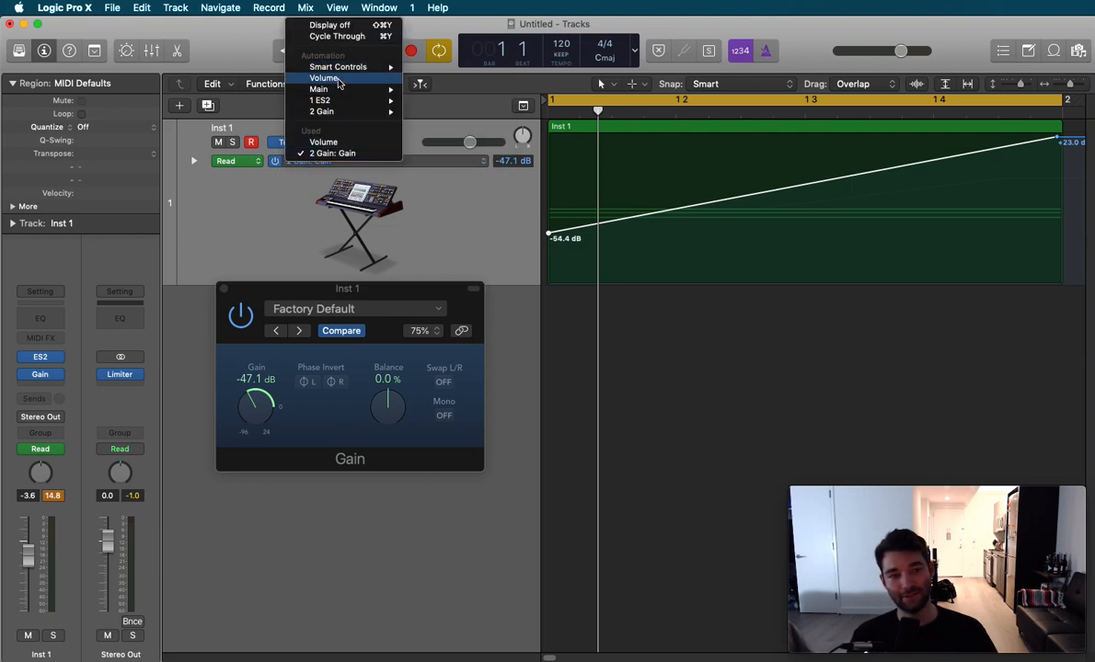